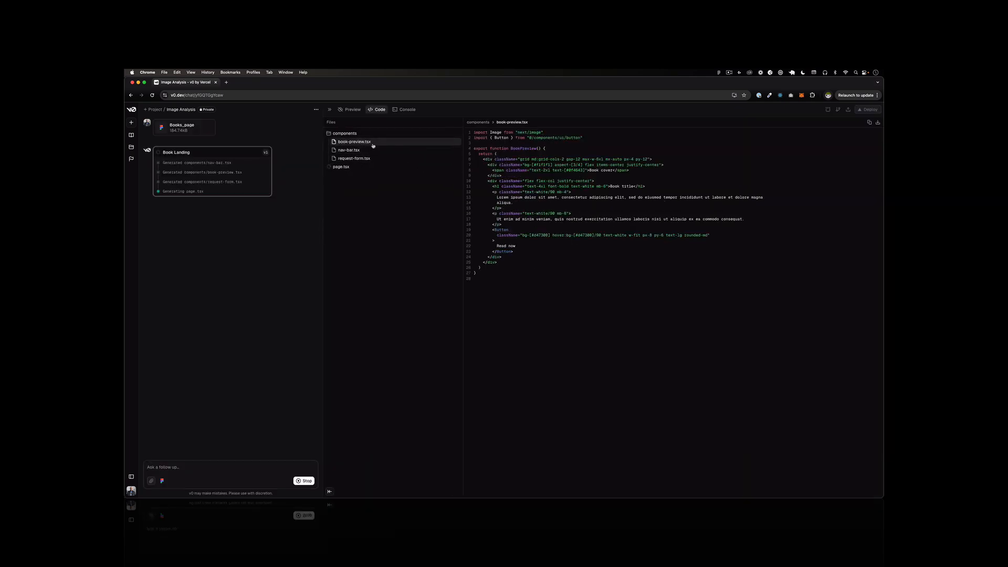
Return to v0's home page and focus the empty 'Ask v0 a question' box.
click(352, 109)
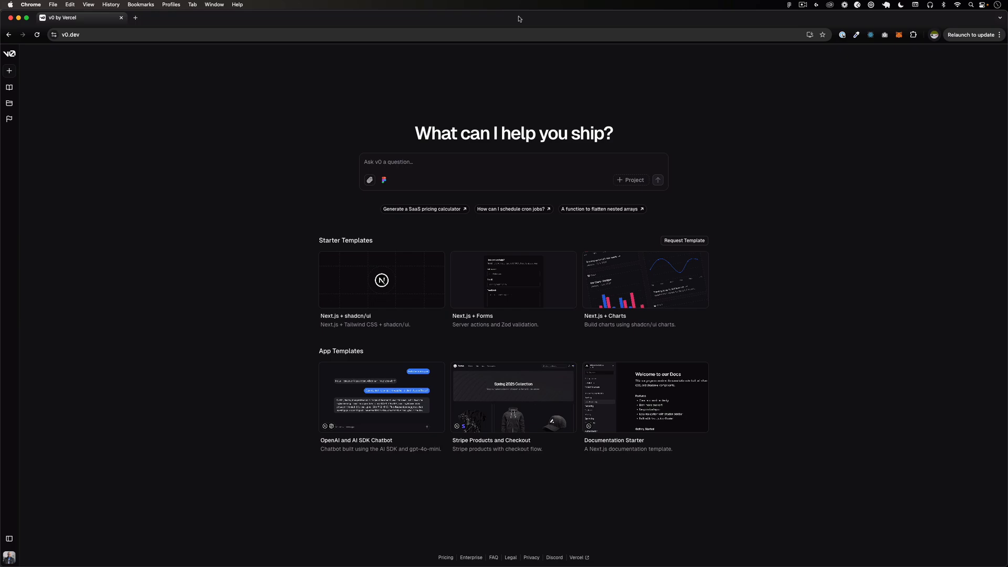
mouse_move(523, 45)
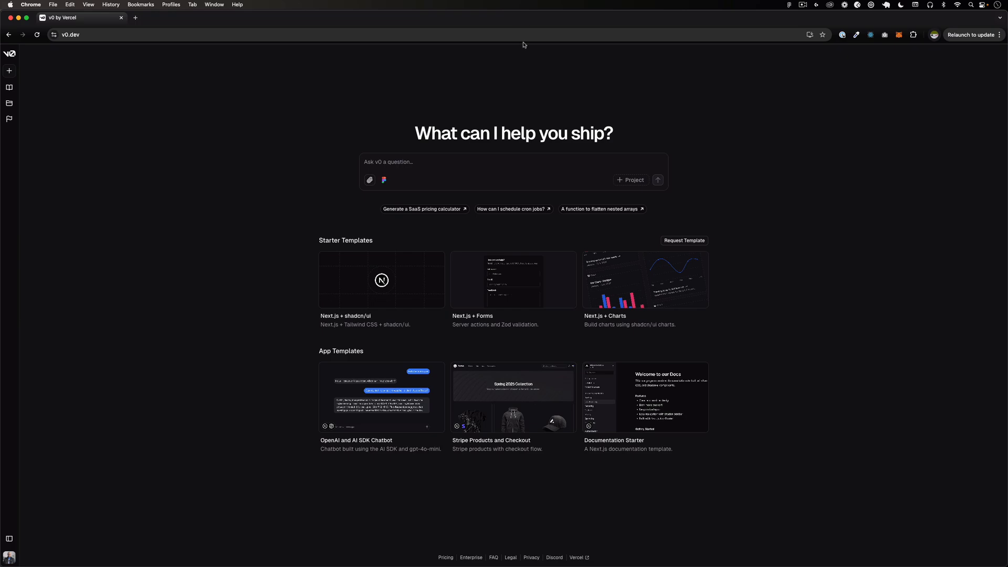
mouse_move(555, 111)
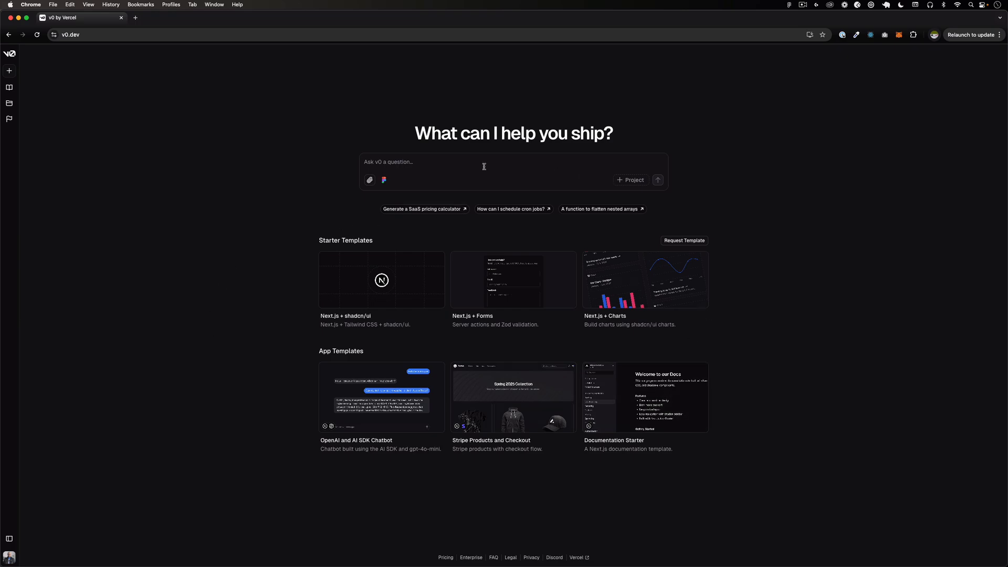
click(483, 165)
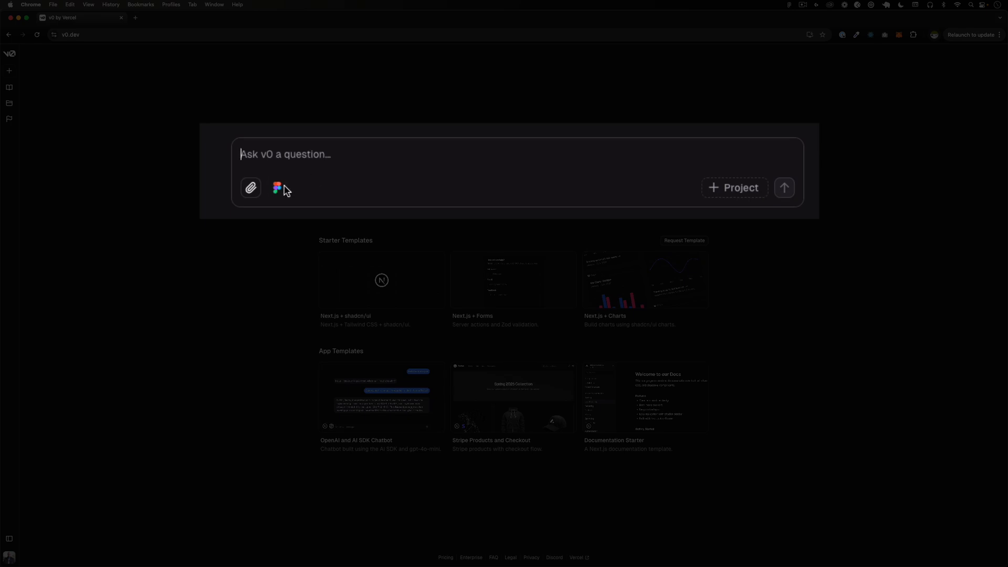
mouse_move(278, 188)
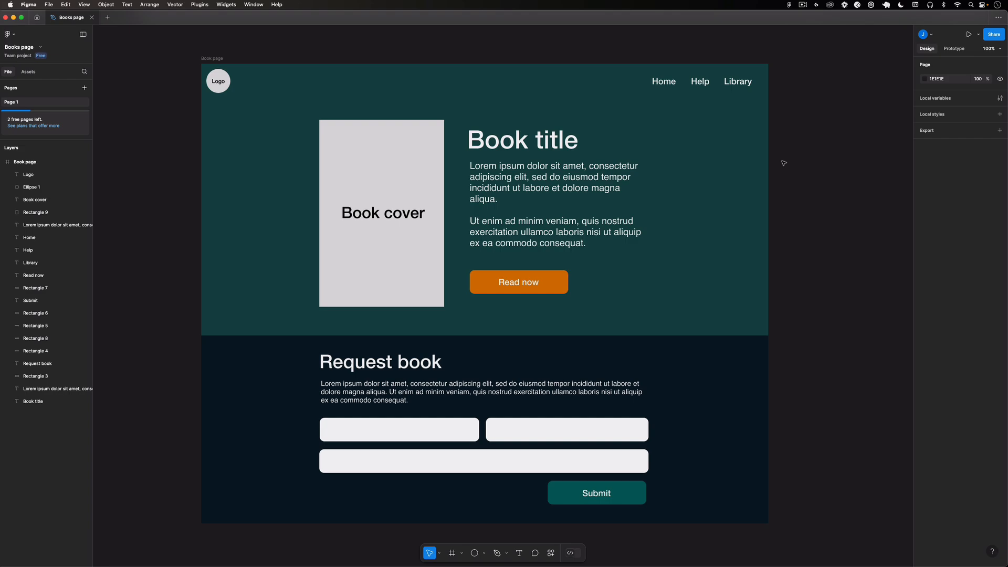
Copy the Books page design's share link from Figma's Share dialog, then close it.
click(493, 141)
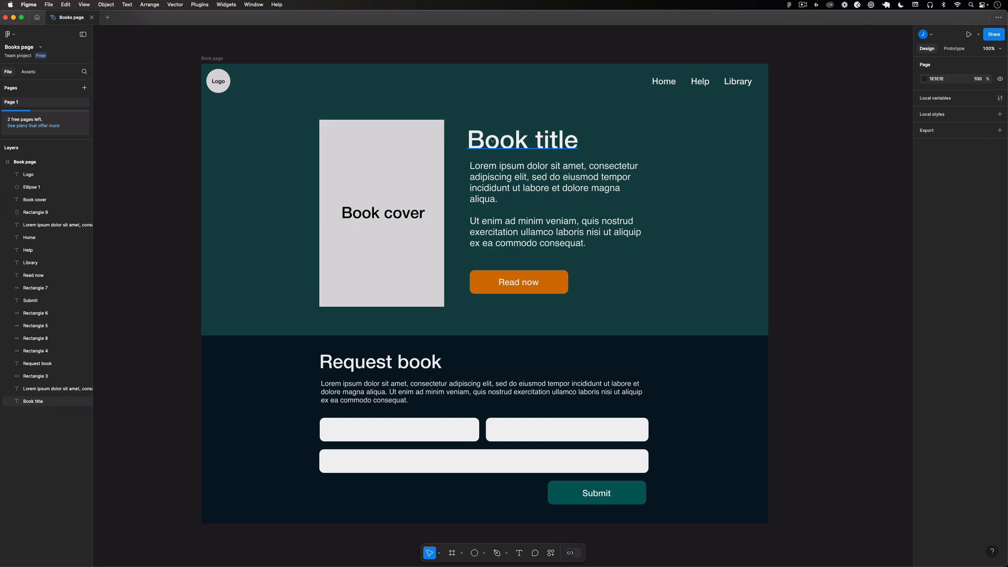
click(225, 219)
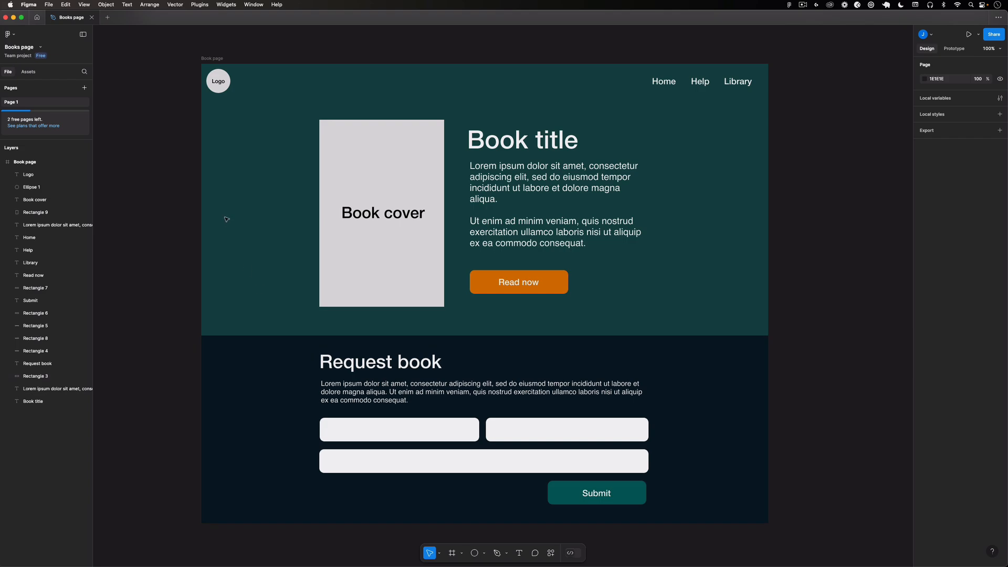
mouse_move(226, 204)
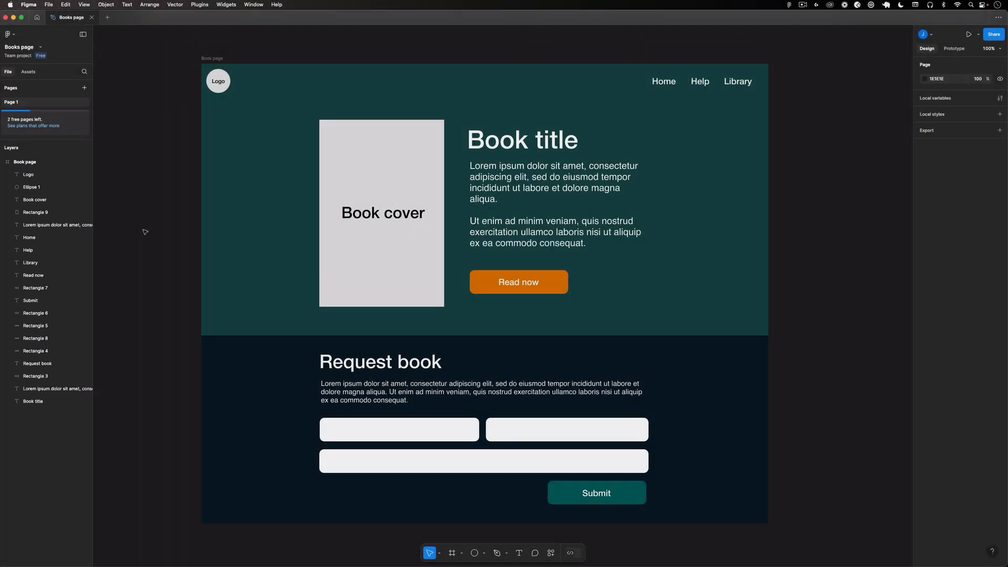
mouse_move(276, 247)
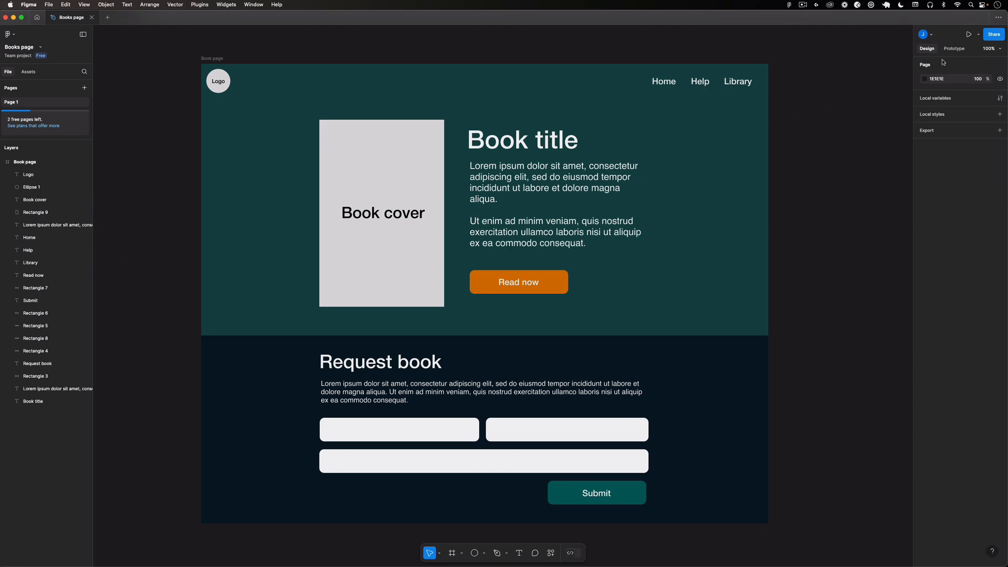
click(992, 34)
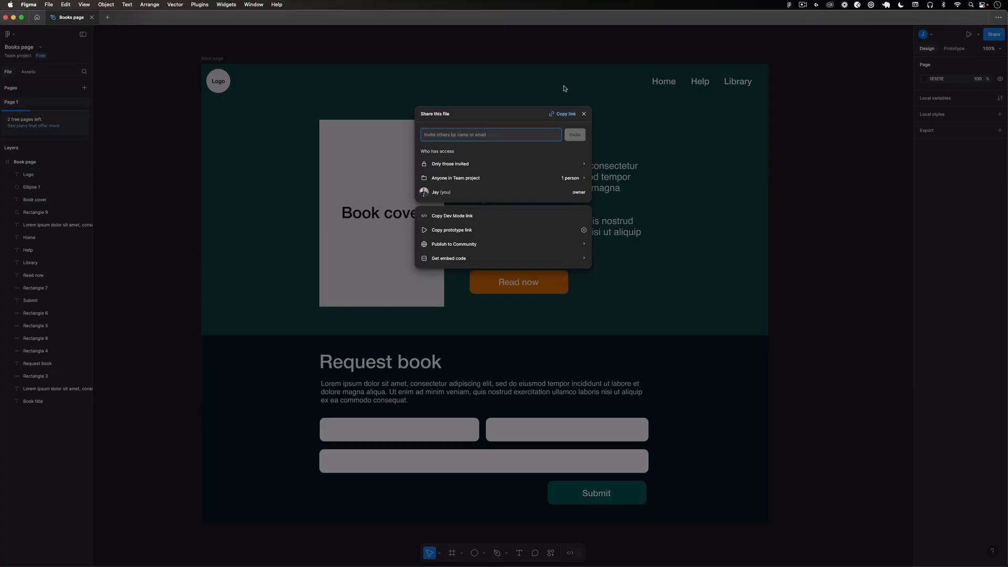
click(564, 114)
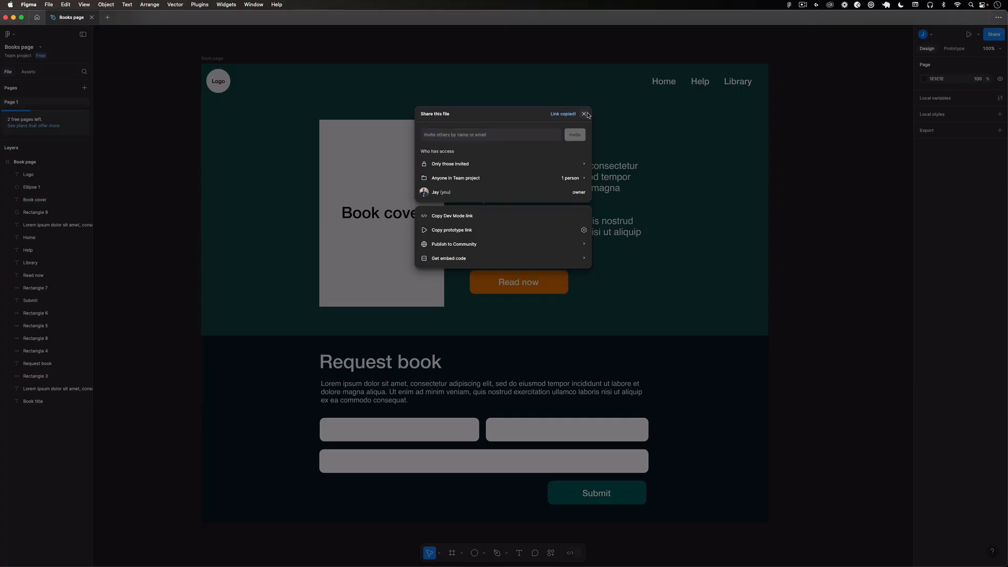
click(584, 114)
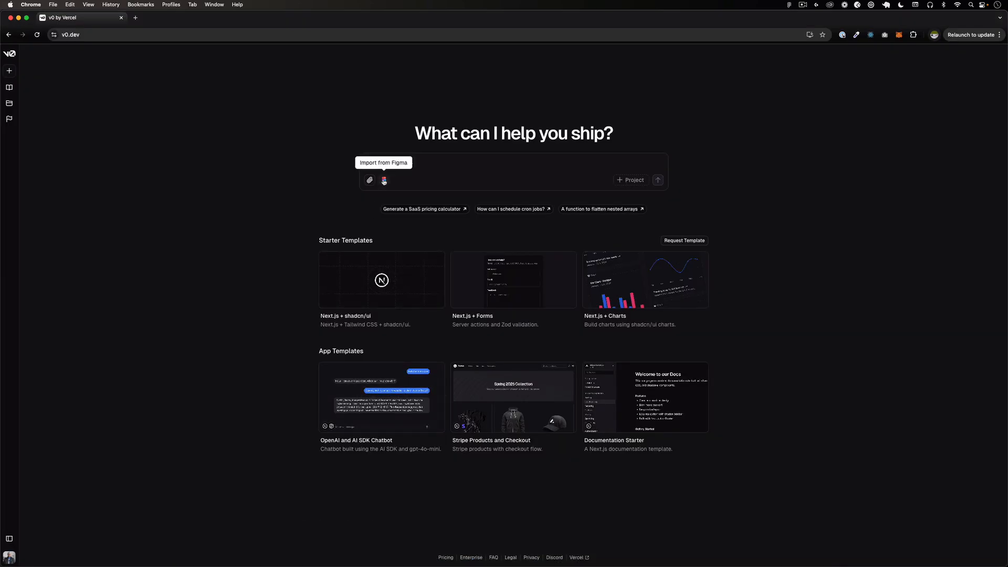
Submit the Books-page Figma URL through v0's Import from Figma field.
click(382, 180)
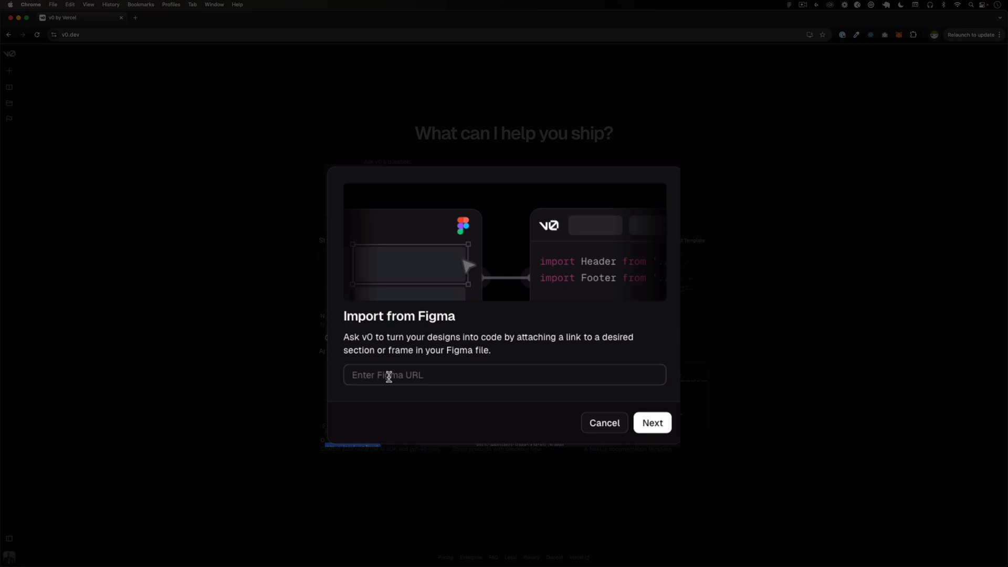
text(https://www.figma.com/design/RunnDYexLtfLo9vFFia4NQ/Books-page)
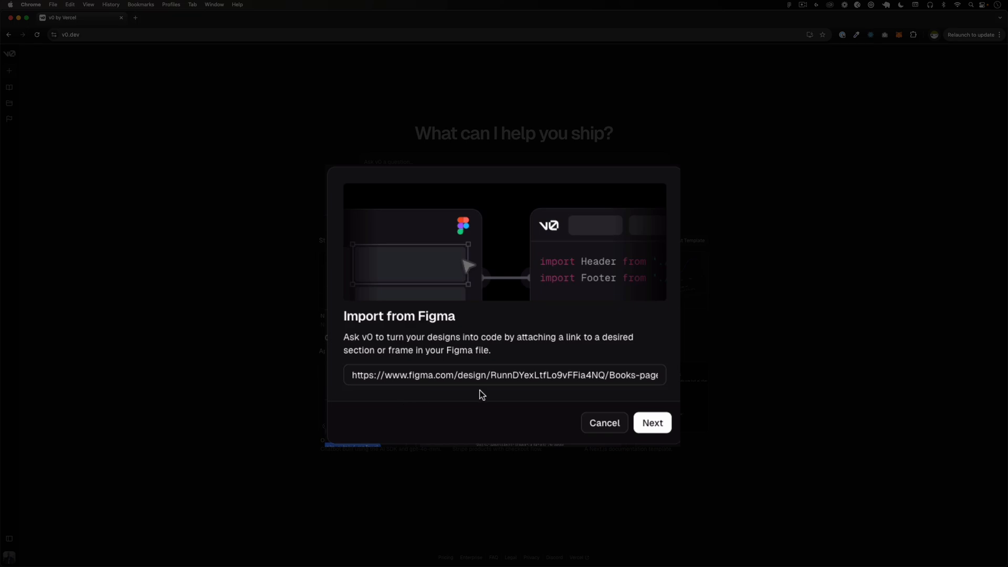
click(652, 423)
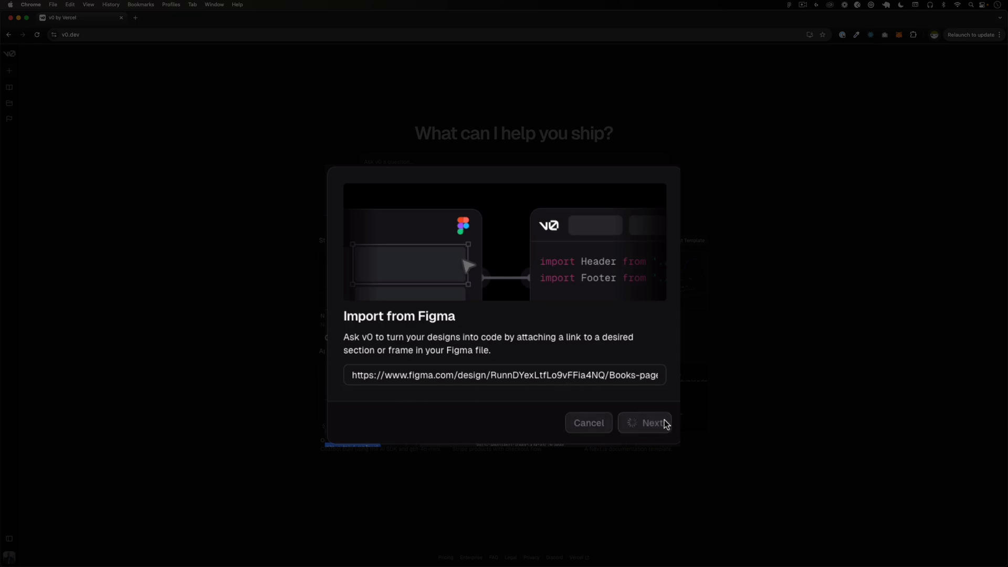
click(651, 422)
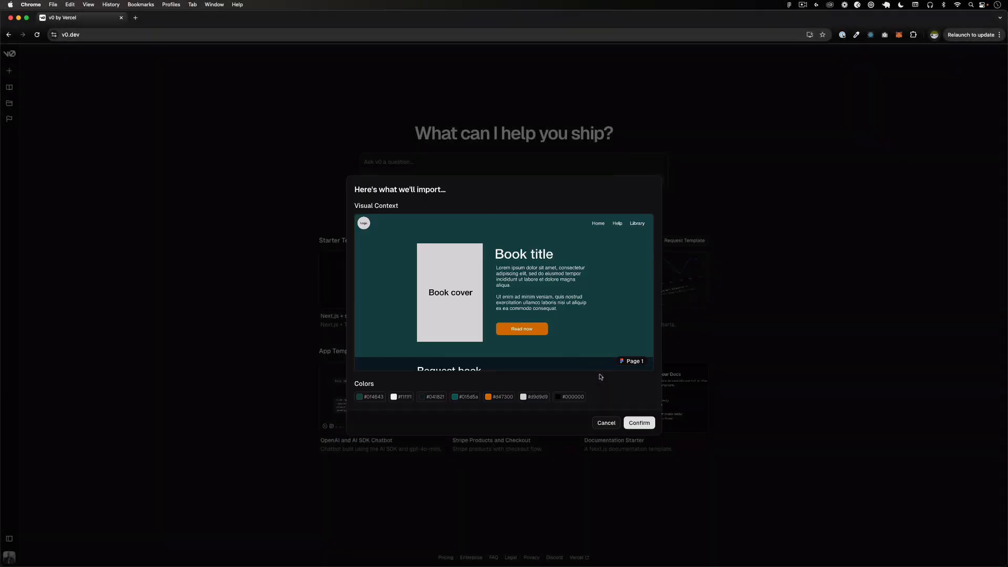
mouse_move(582, 240)
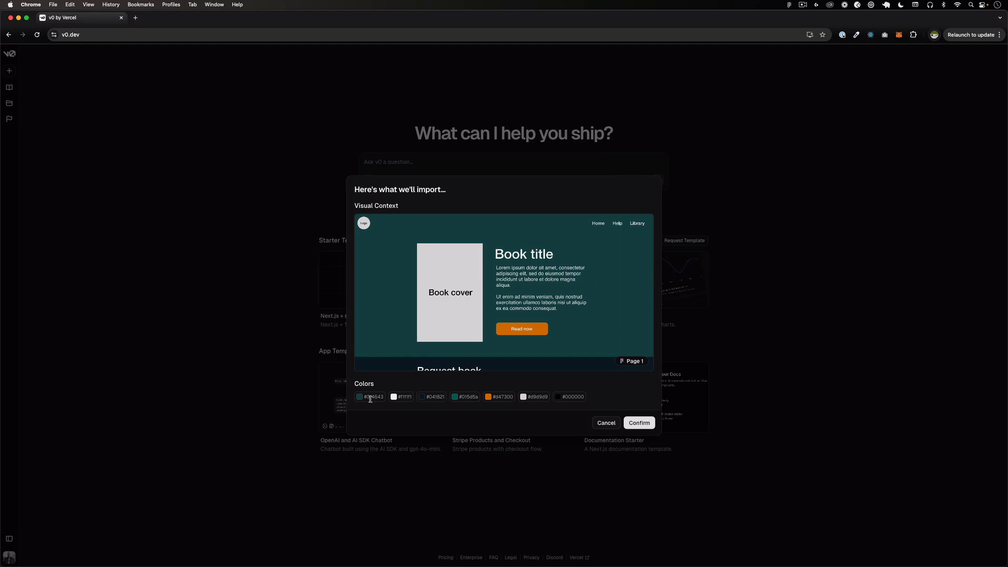
mouse_move(611, 388)
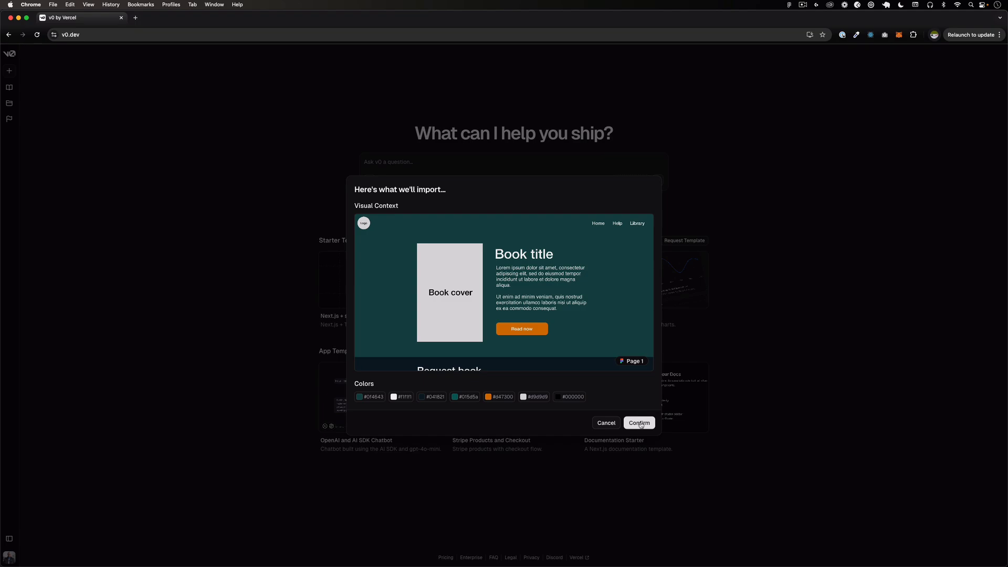
Confirm the previewed Books_page import so it attaches to the prompt.
click(638, 422)
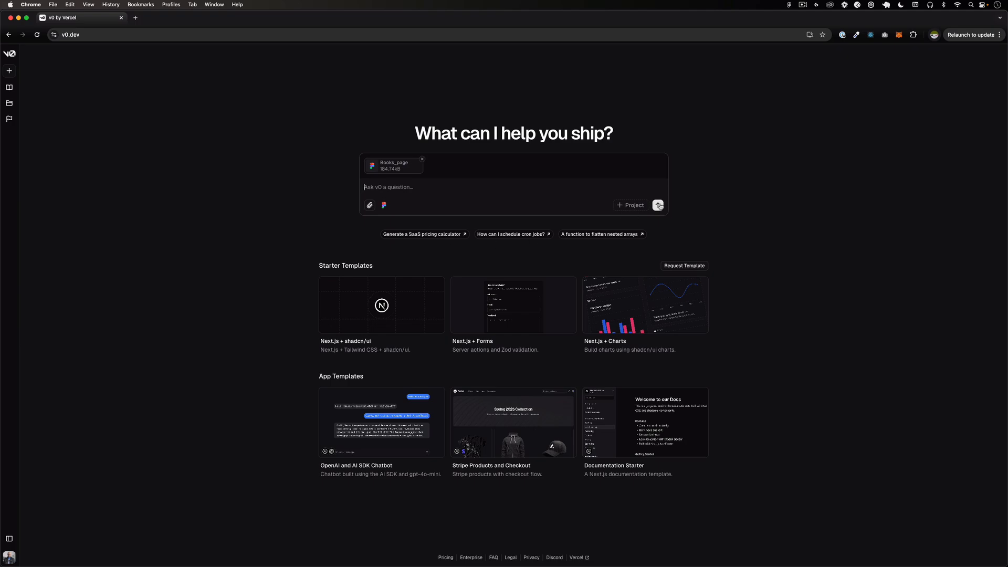
Send the imported design, then browse the generated book-preview.tsx and nav-bar.tsx code.
click(658, 205)
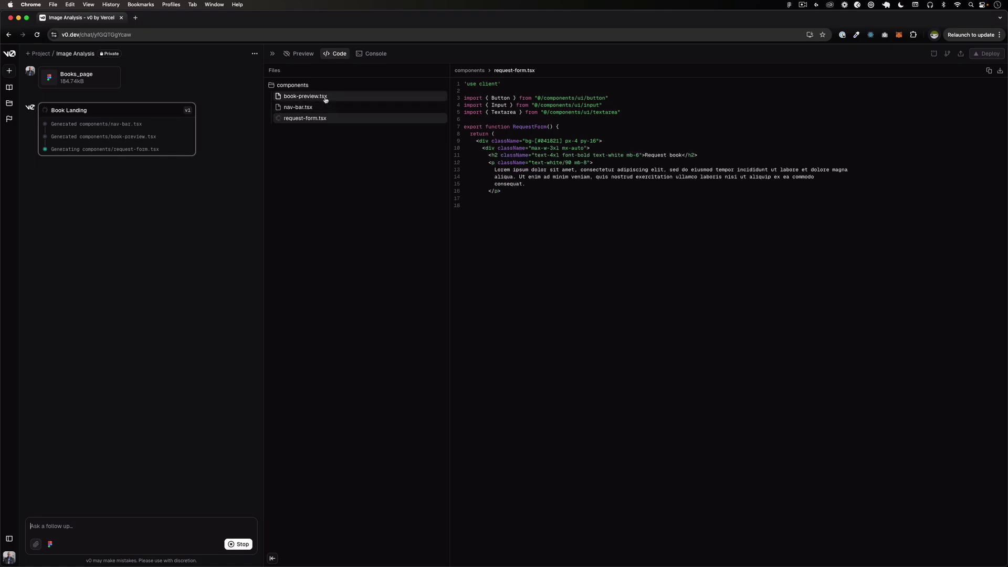
click(305, 96)
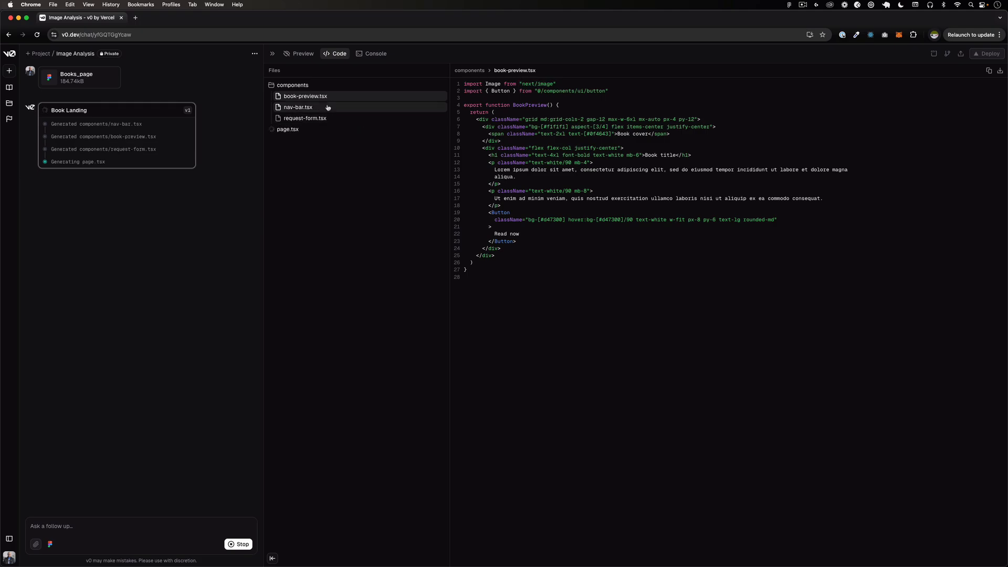
click(302, 54)
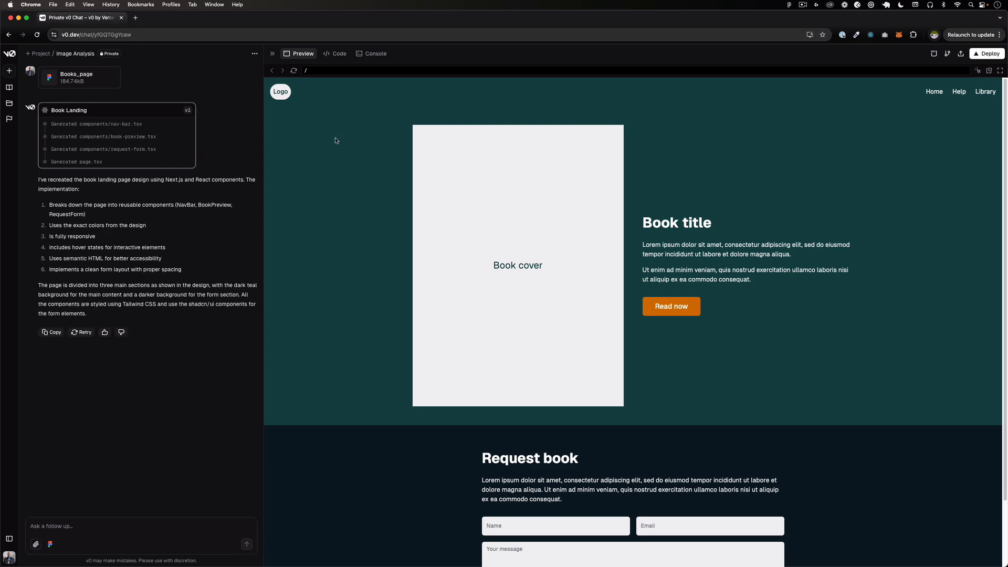
mouse_move(831, 107)
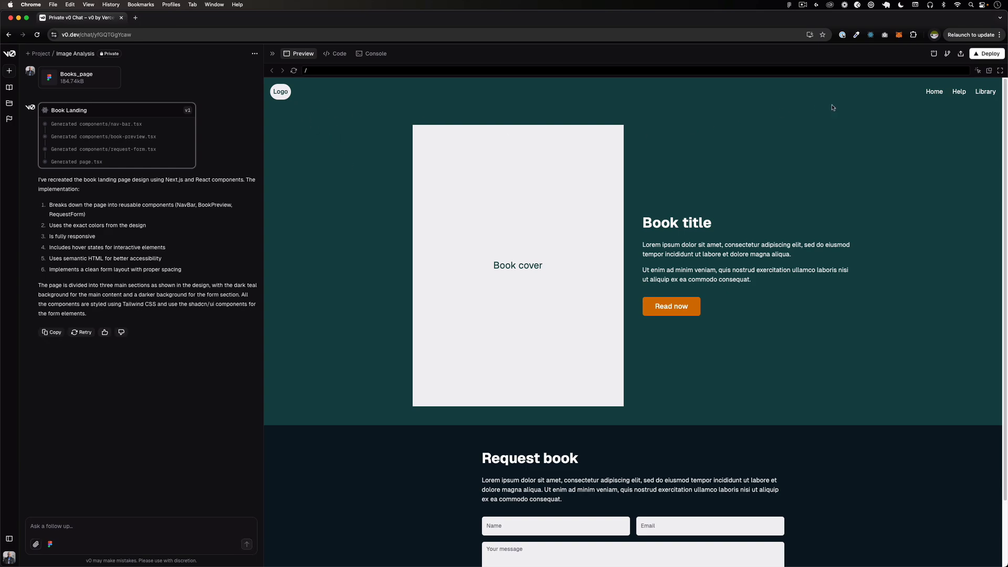
mouse_move(947, 91)
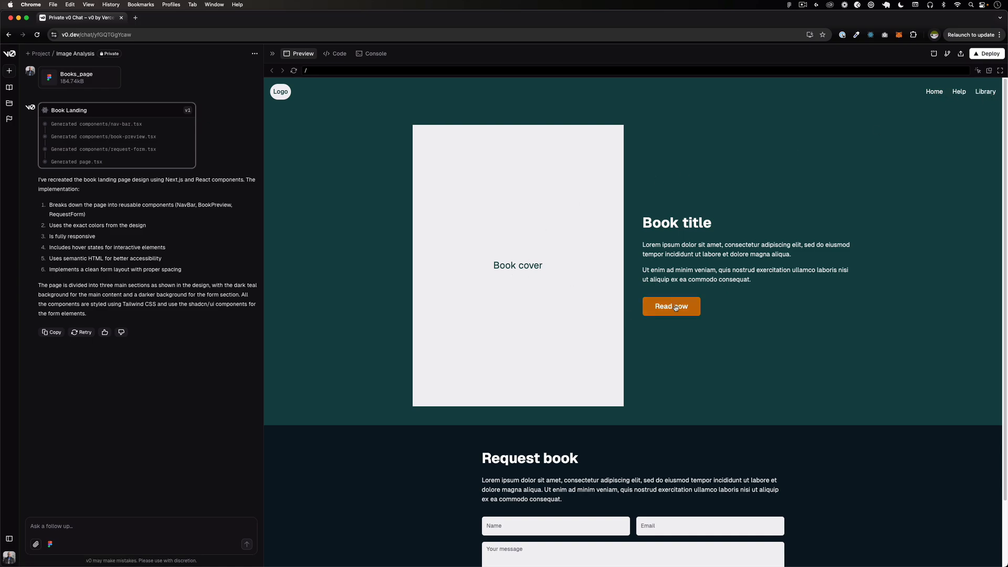
mouse_move(679, 328)
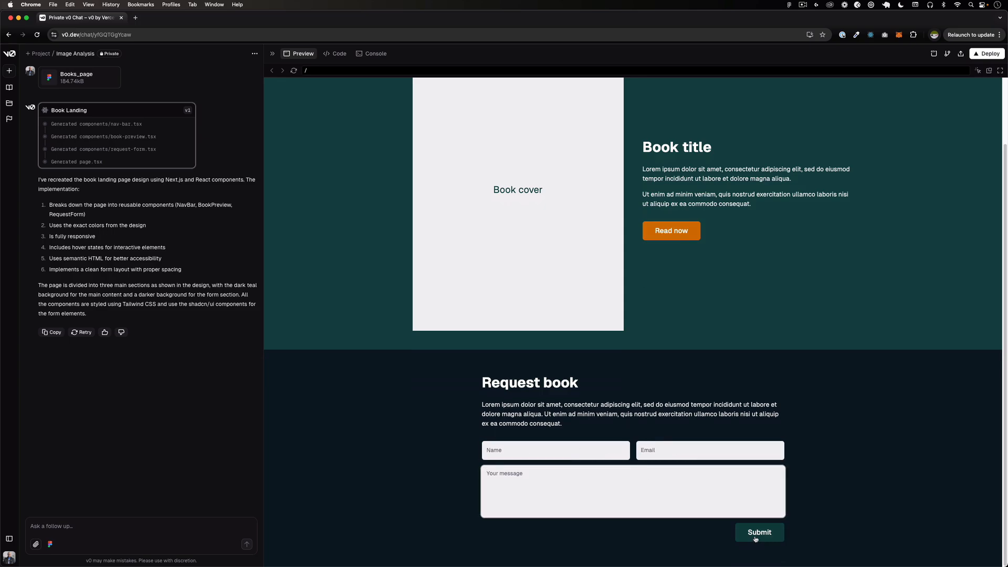
mouse_move(455, 441)
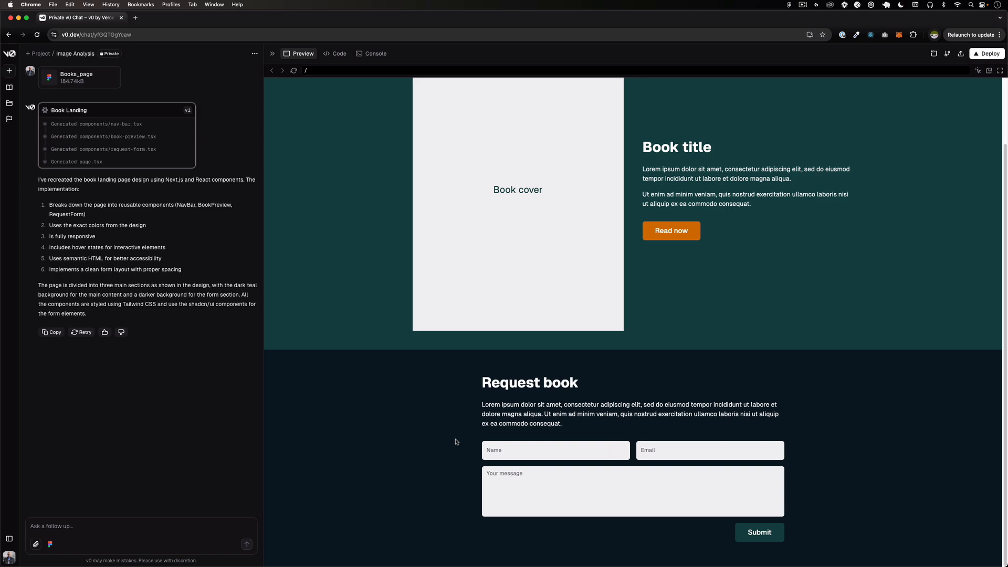
mouse_move(398, 284)
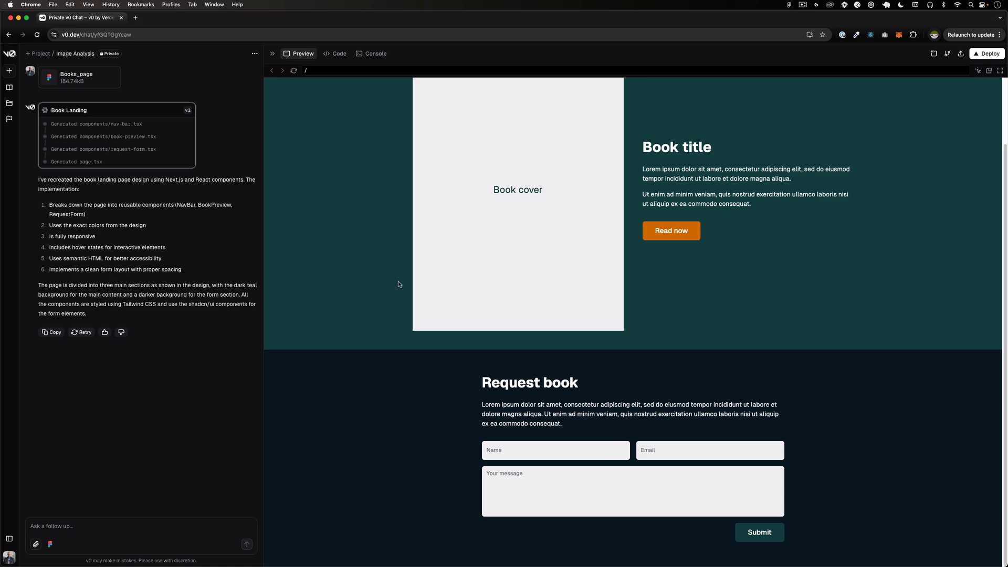
click(337, 54)
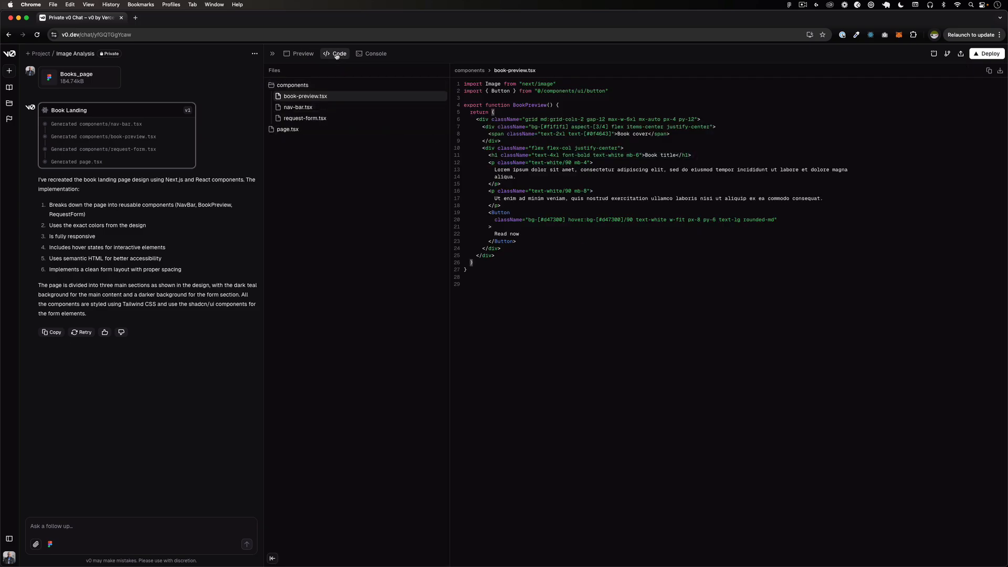
mouse_move(344, 60)
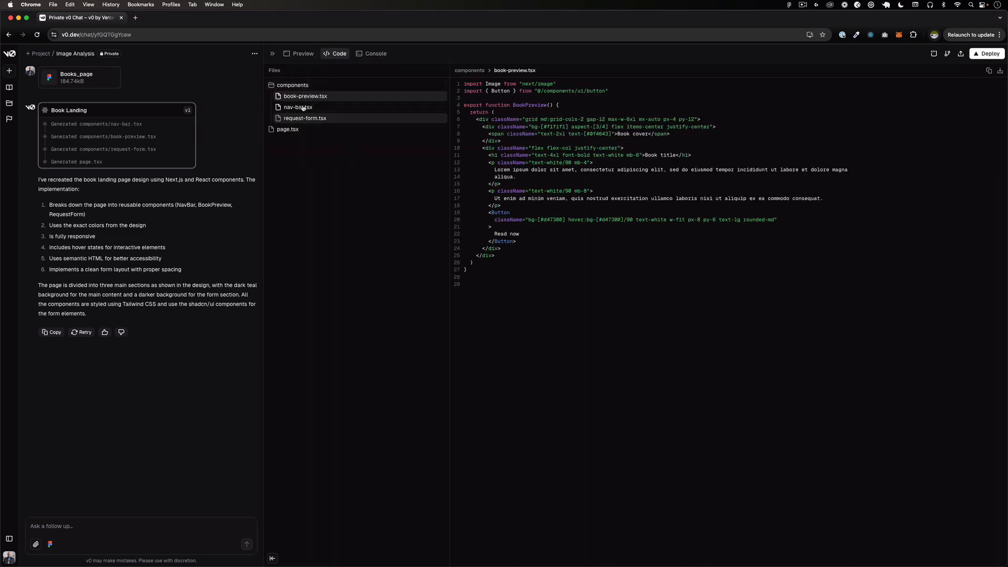
Review nav-bar.tsx, request-form.tsx and page.tsx, then scroll the rendered landing page preview.
click(297, 107)
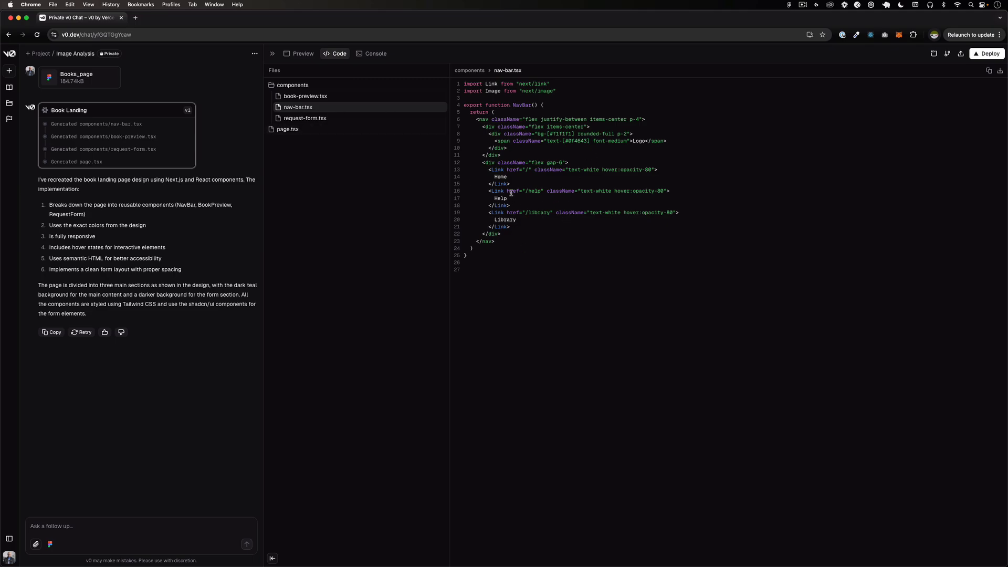
mouse_move(306, 118)
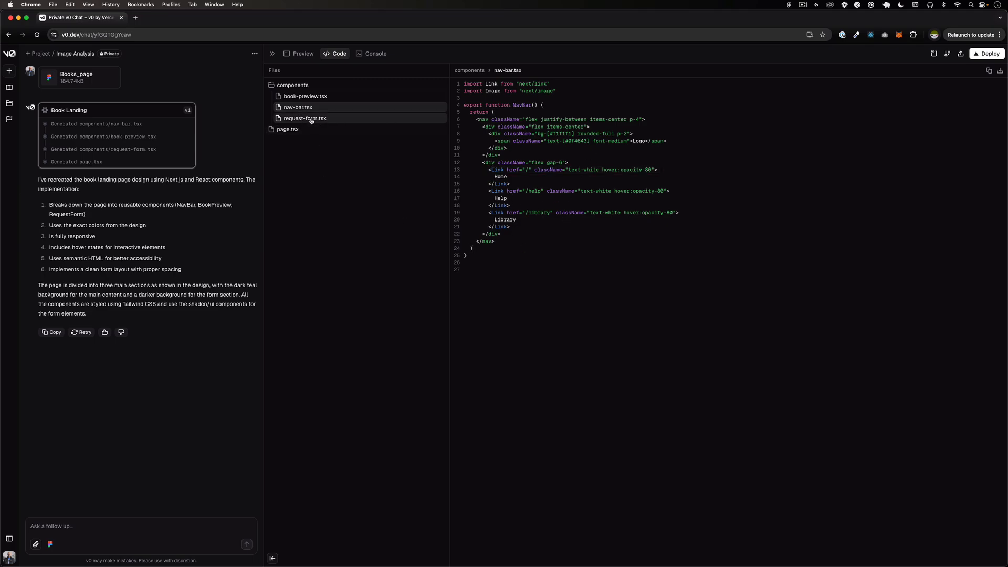
click(305, 118)
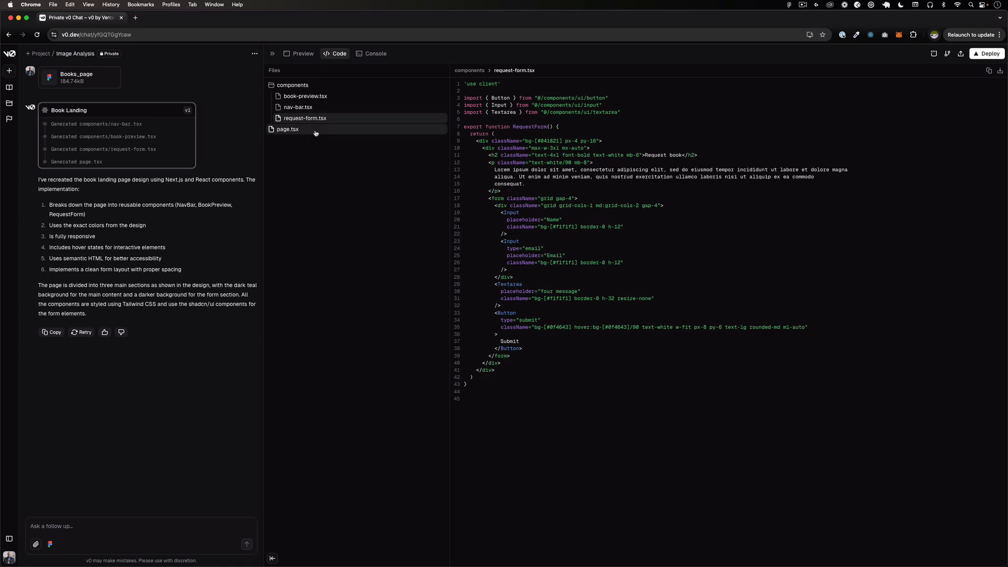
click(288, 129)
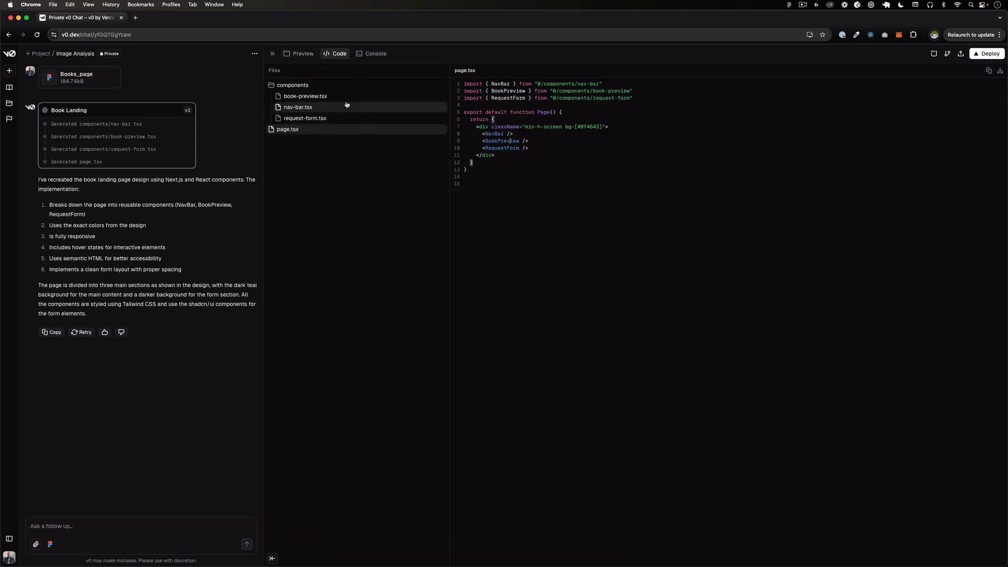
click(301, 53)
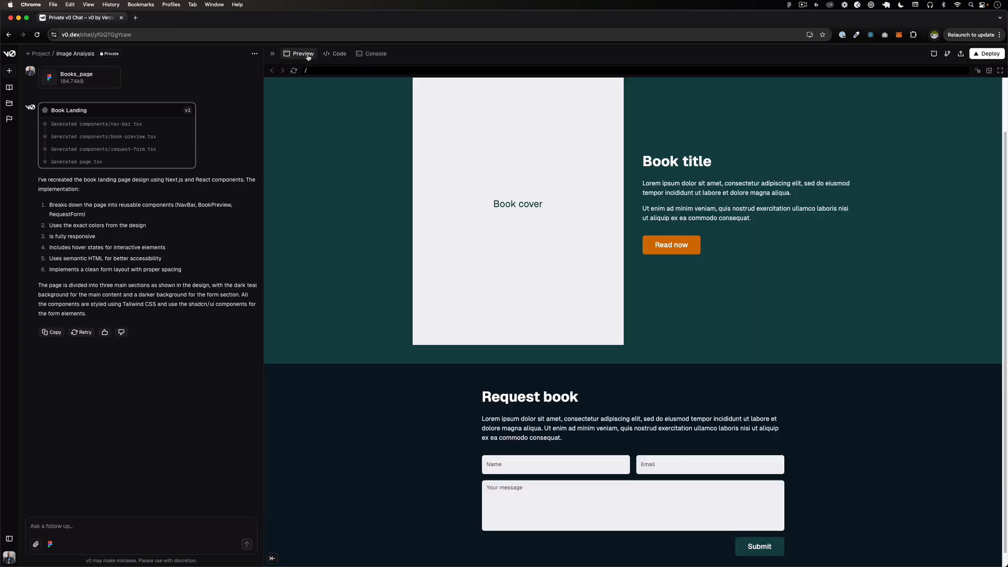
mouse_move(738, 294)
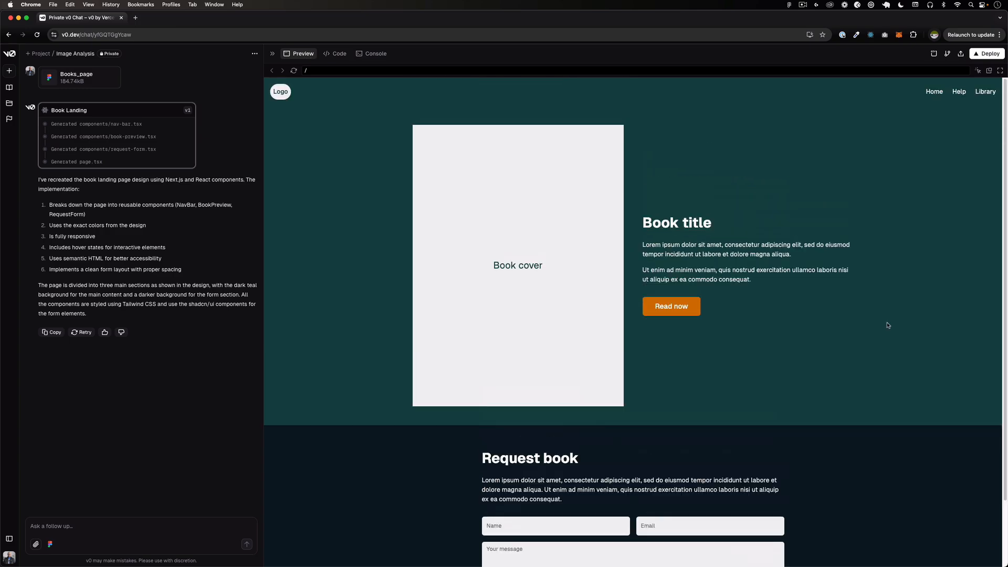
scroll(down, 3)
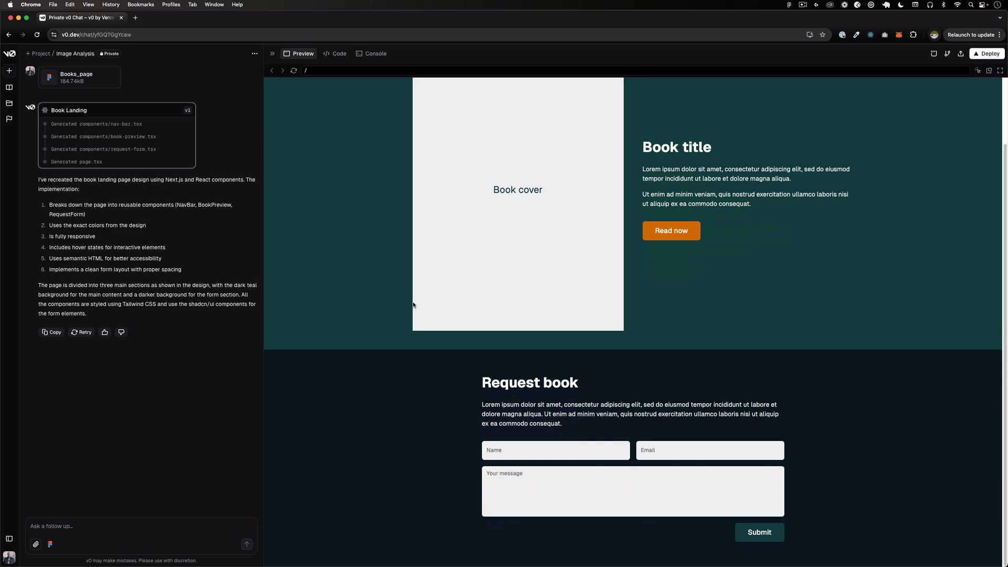
mouse_move(819, 399)
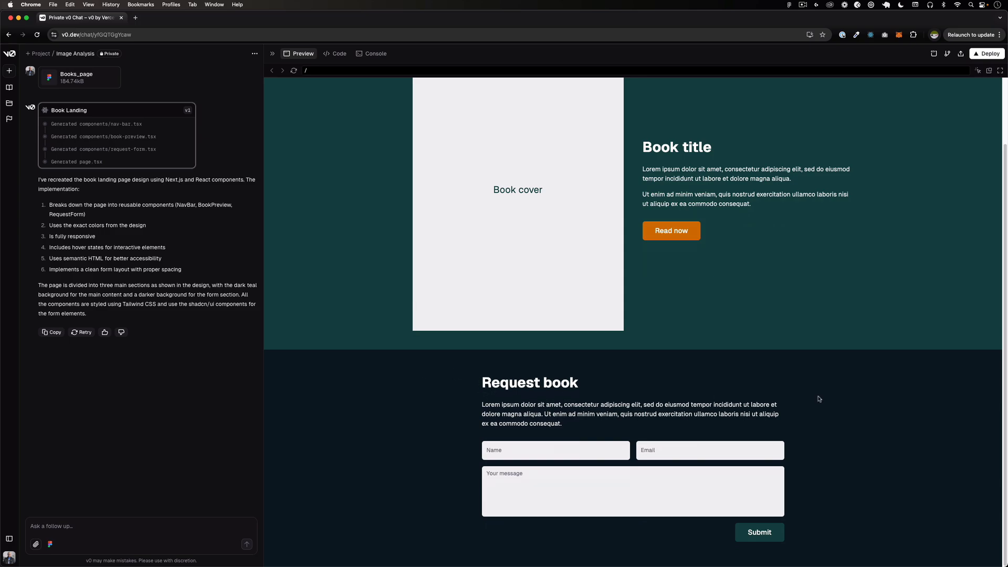
mouse_move(432, 282)
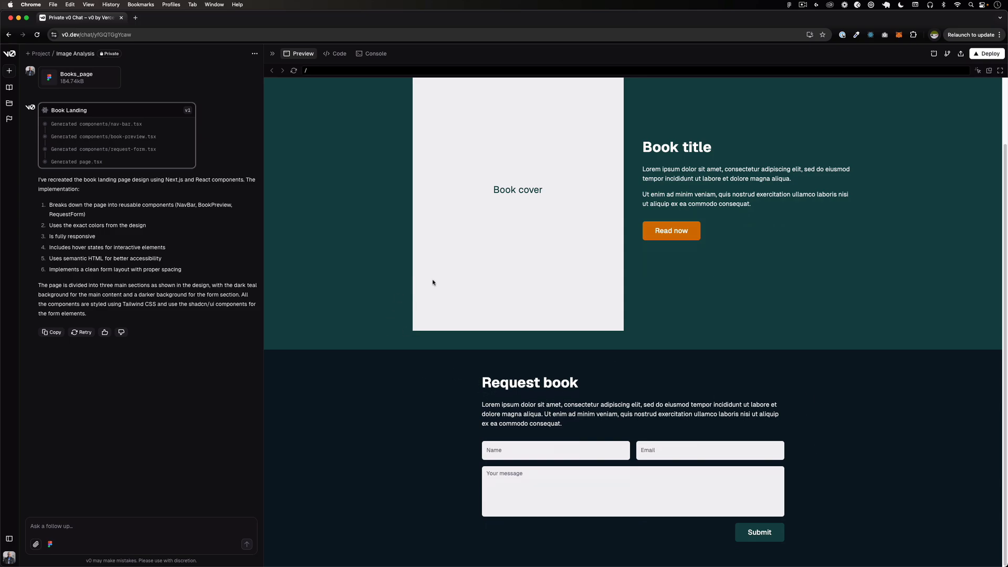
mouse_move(495, 424)
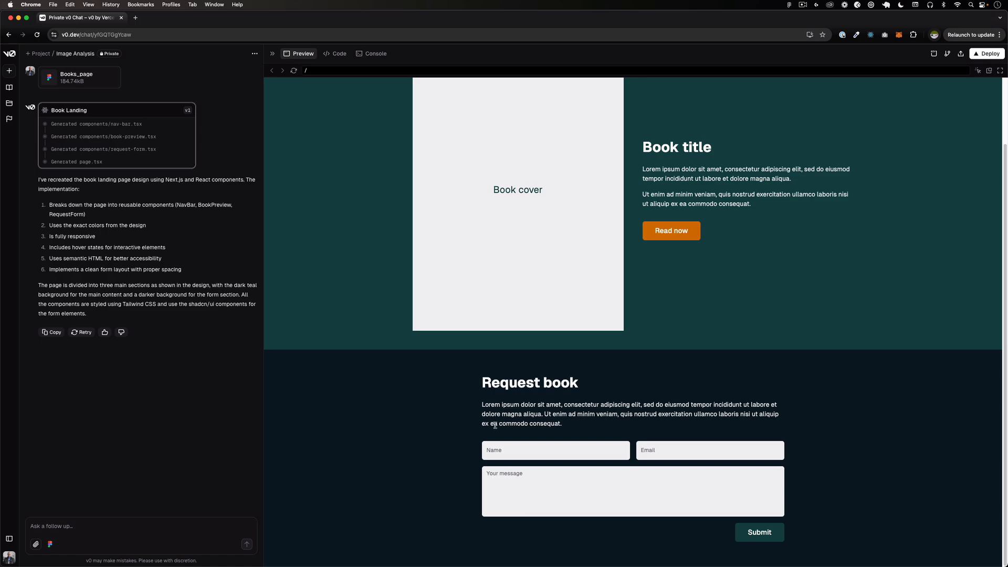
mouse_move(751, 399)
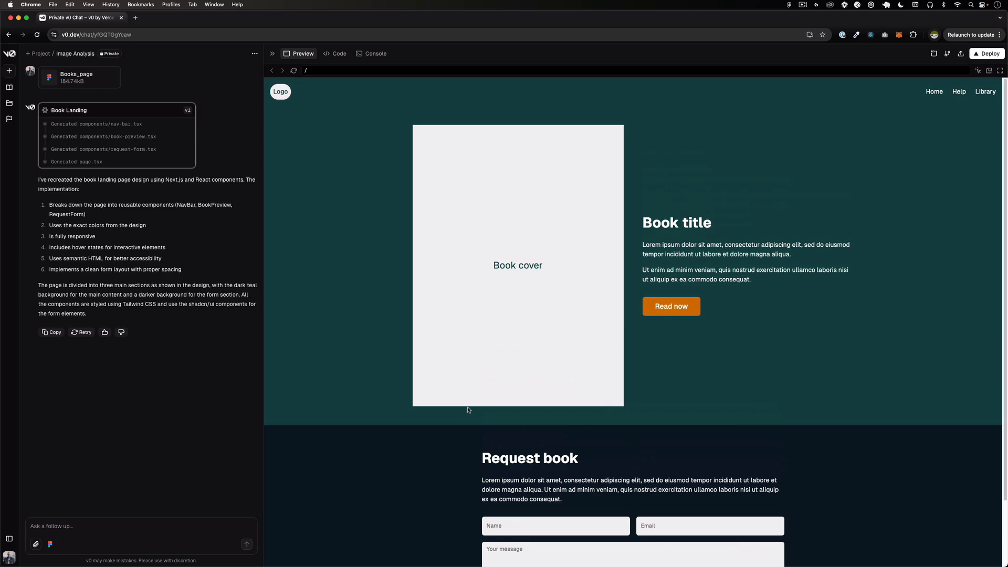
mouse_move(774, 435)
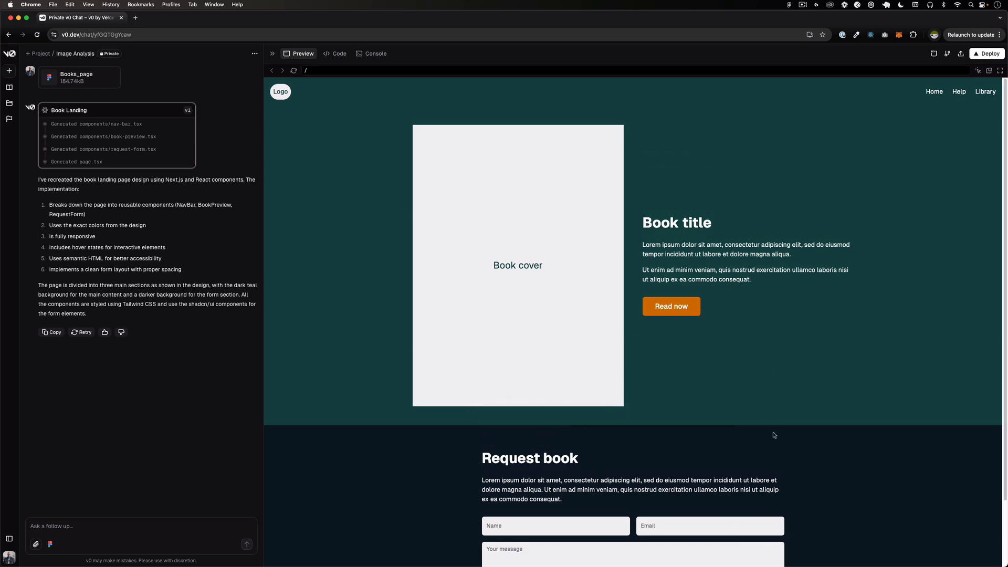
mouse_move(956, 82)
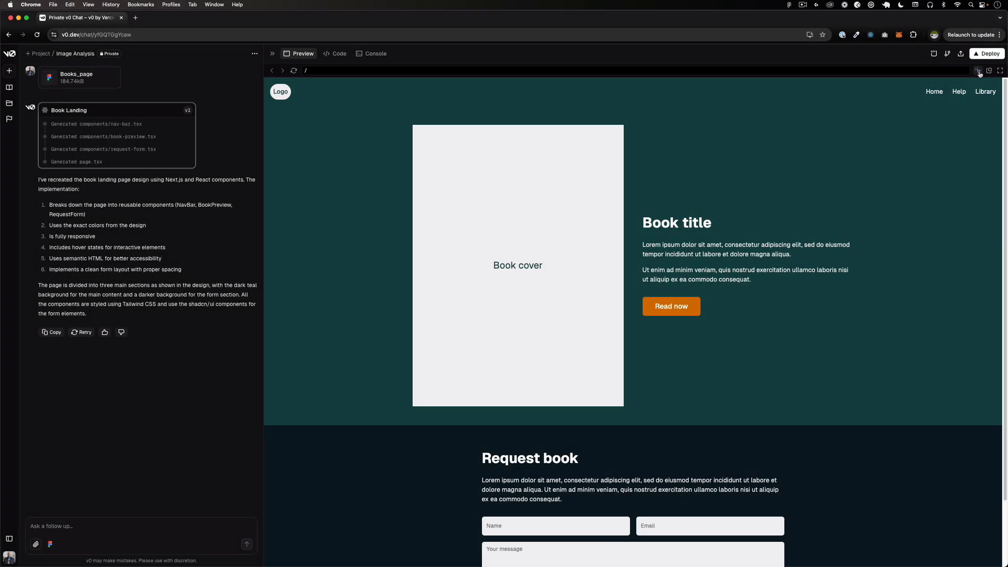
Ask v0 to place the Request book form inside a 960px container.
scroll(down, 3)
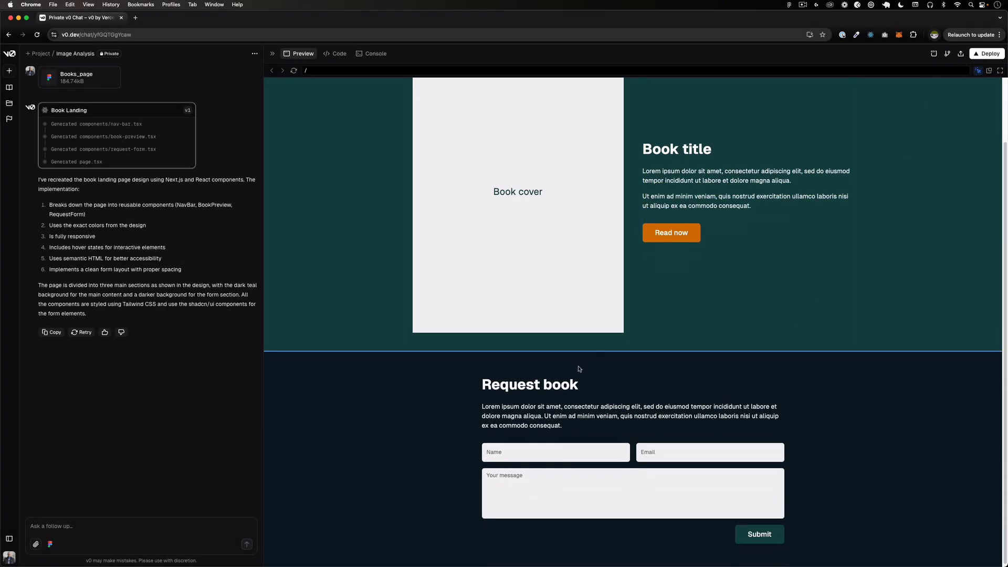
mouse_move(472, 399)
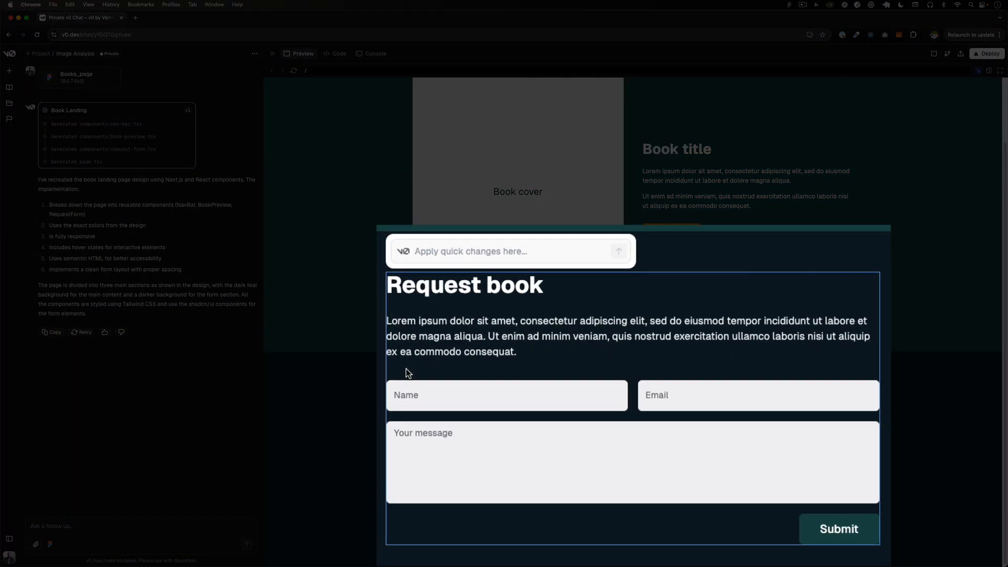
text(Add a)
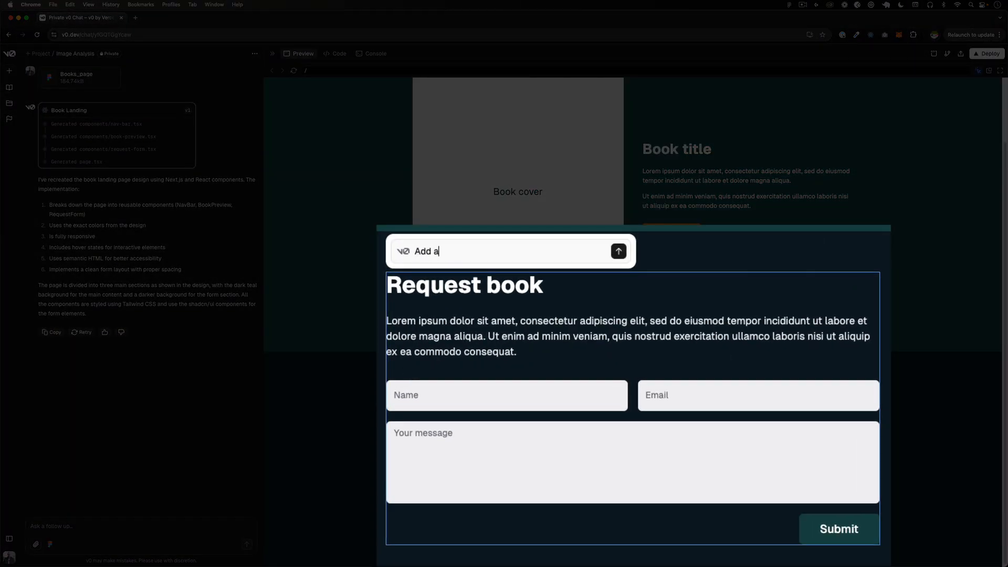
text(container)
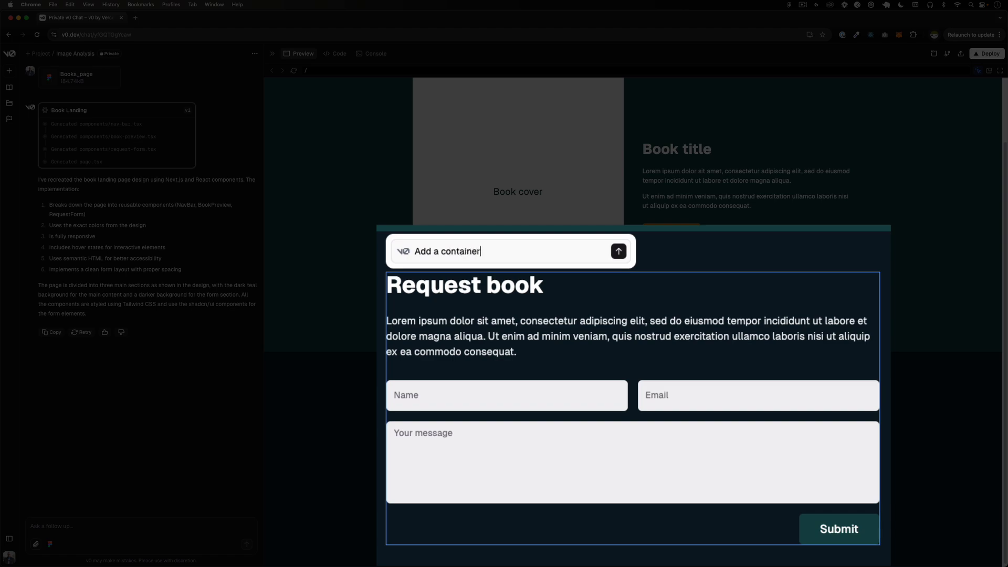
text(of)
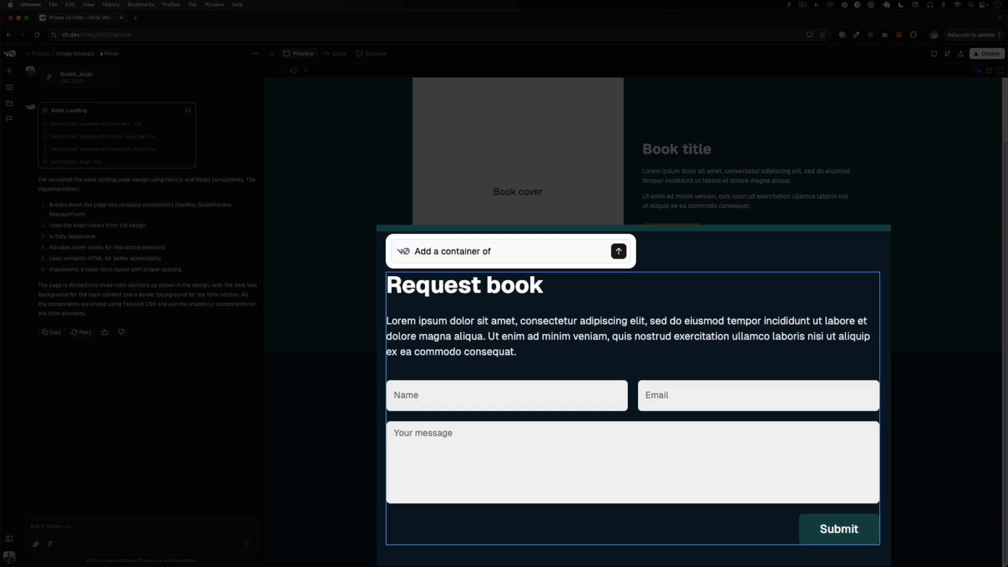
text(960px)
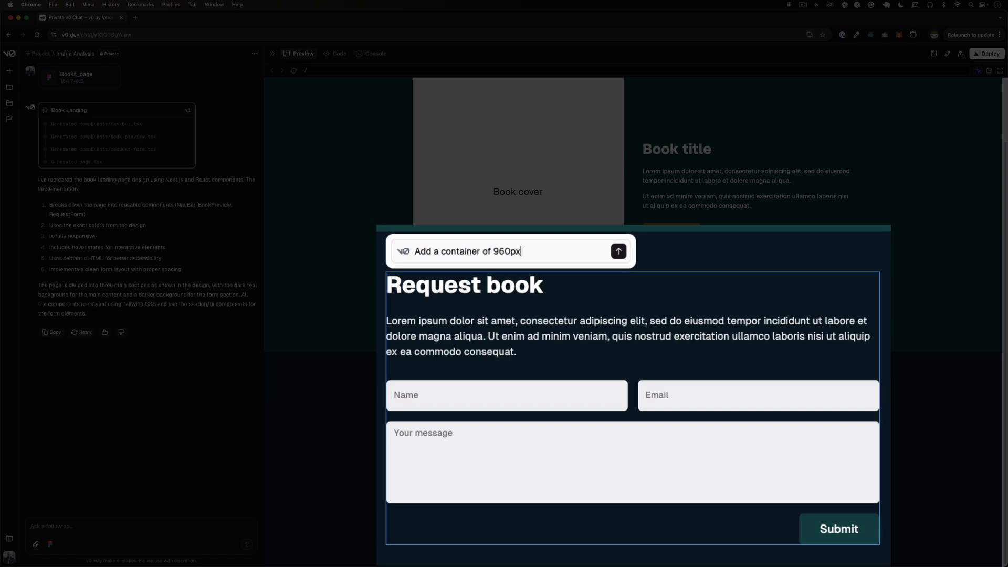
mouse_move(479, 238)
text(the form)
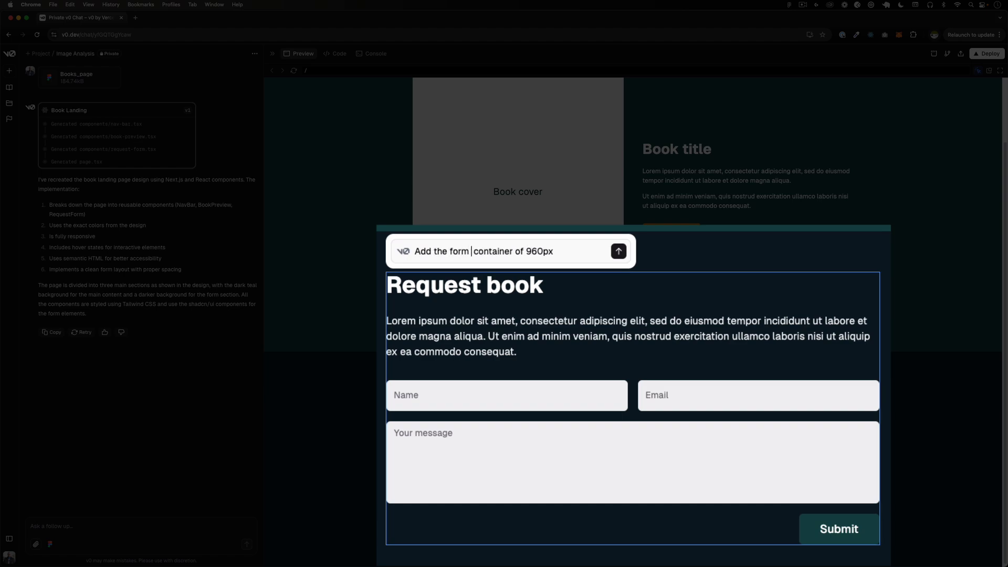
text(inside)
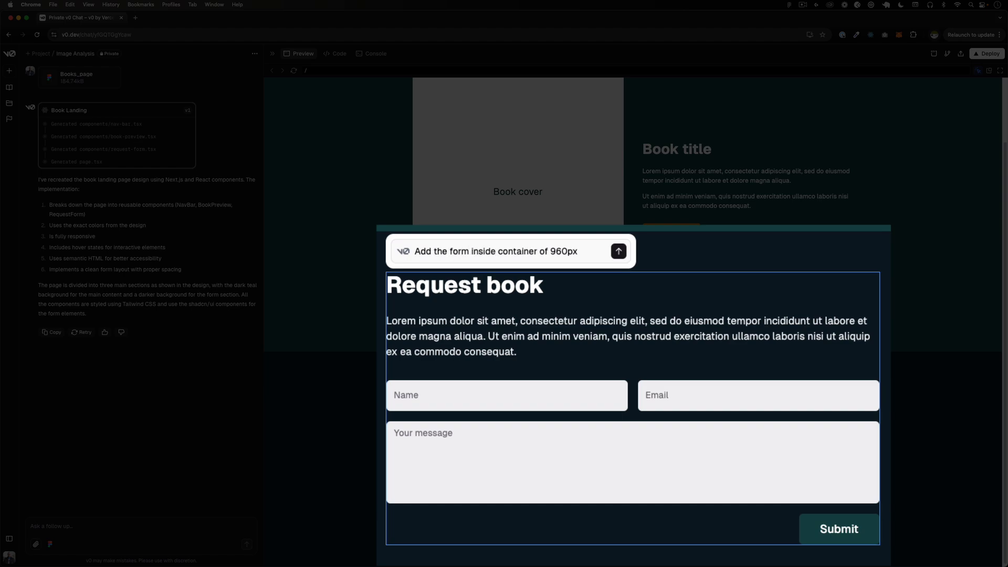
text(a)
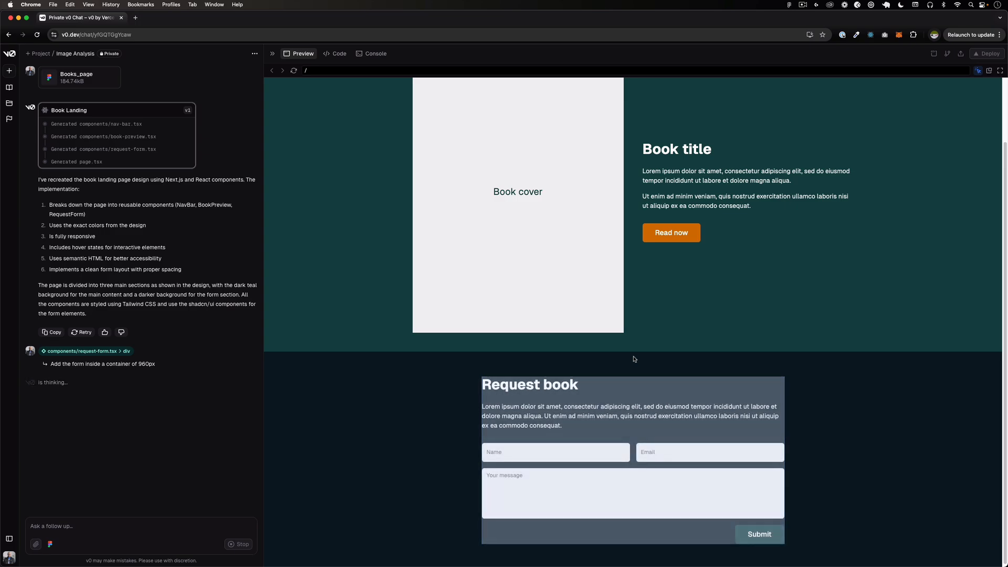
mouse_move(635, 360)
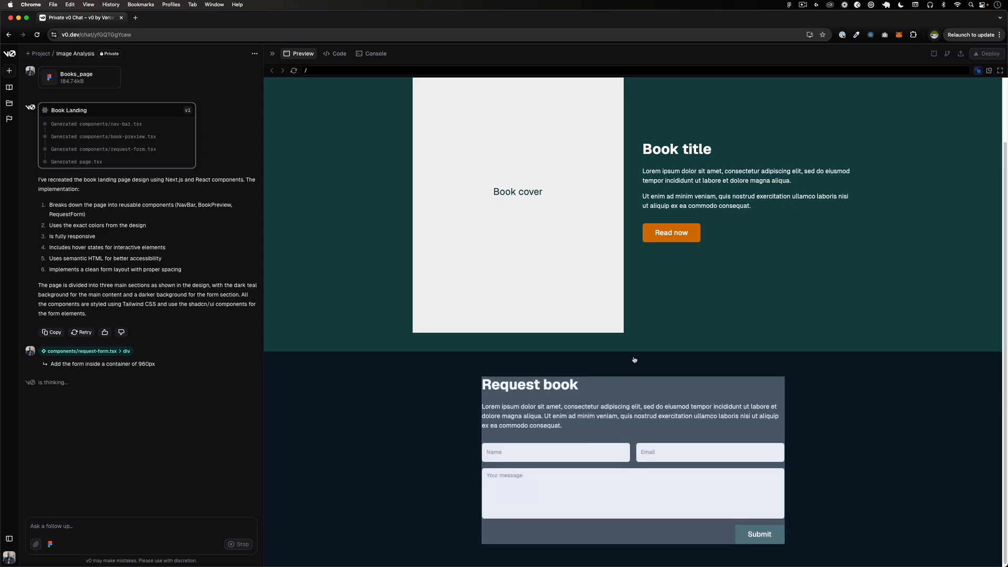
Check request-form.tsx for the 960px container, then return to the page preview.
click(334, 54)
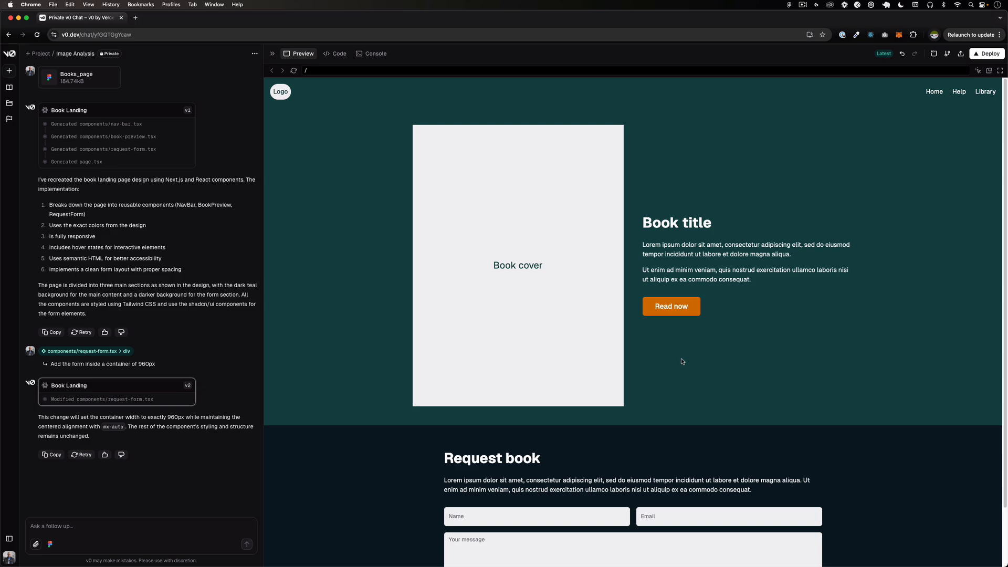
scroll(down, 3)
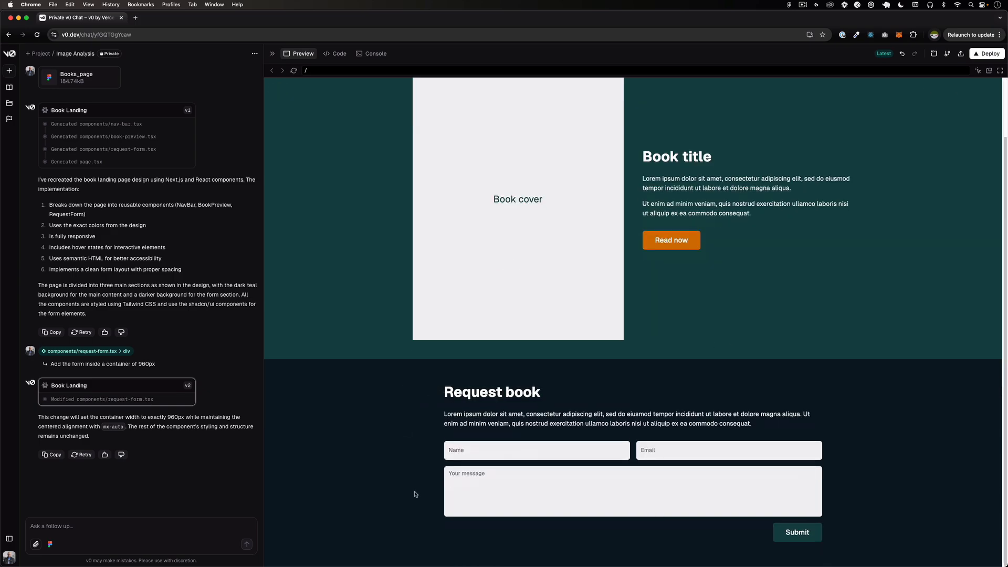
mouse_move(830, 461)
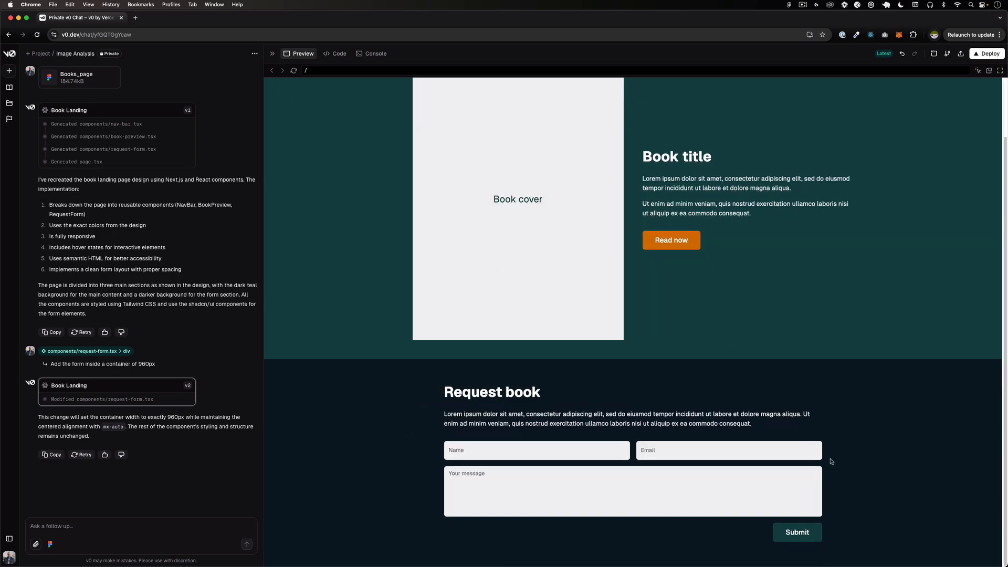
mouse_move(437, 459)
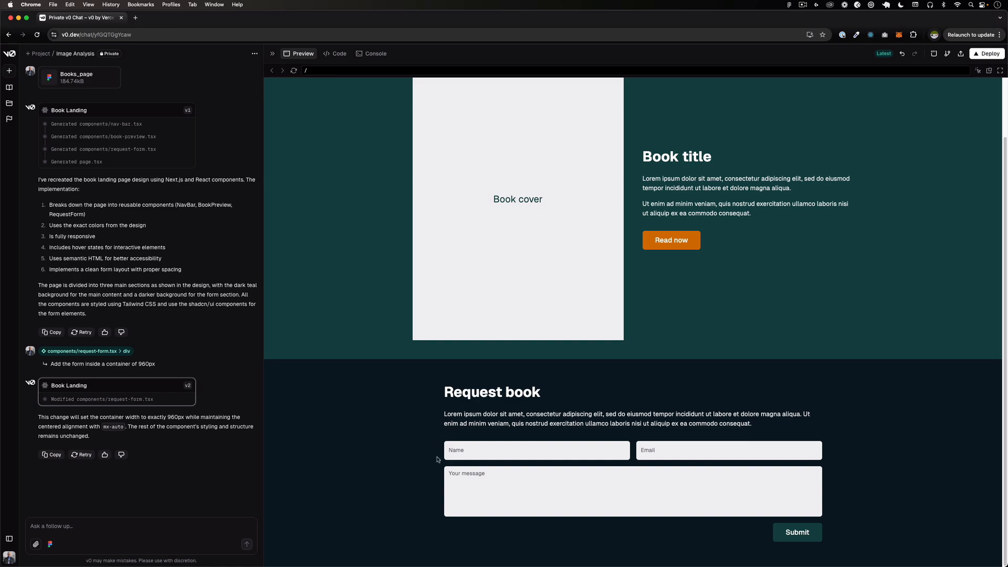
click(338, 54)
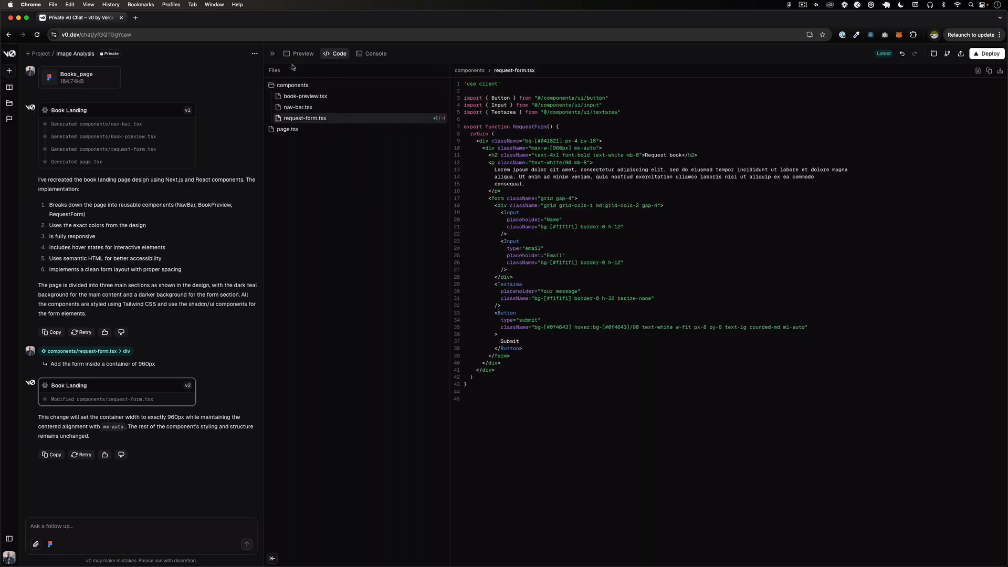
click(299, 53)
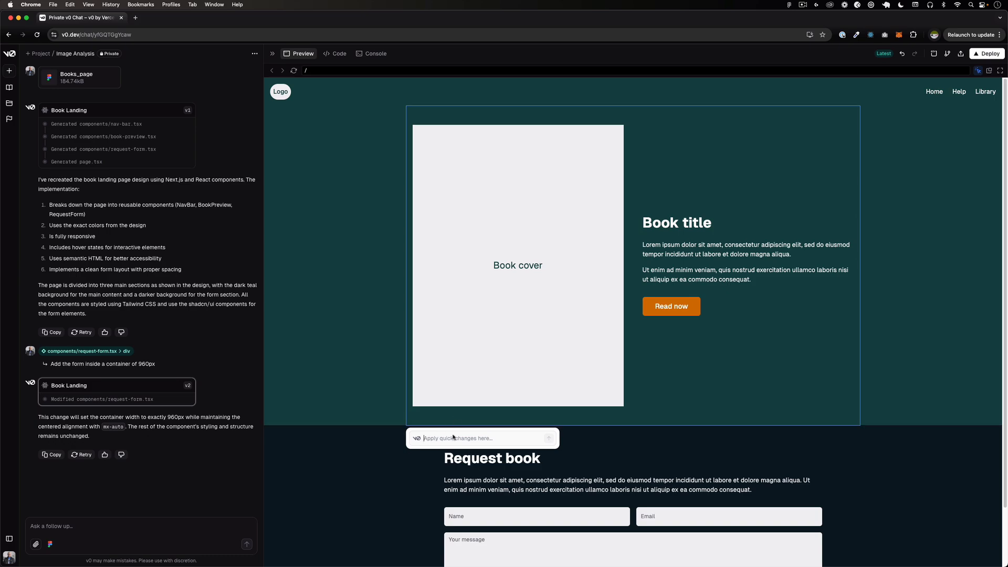
Request 'Add this inside a container that is 960px' for the book preview section.
text(Add)
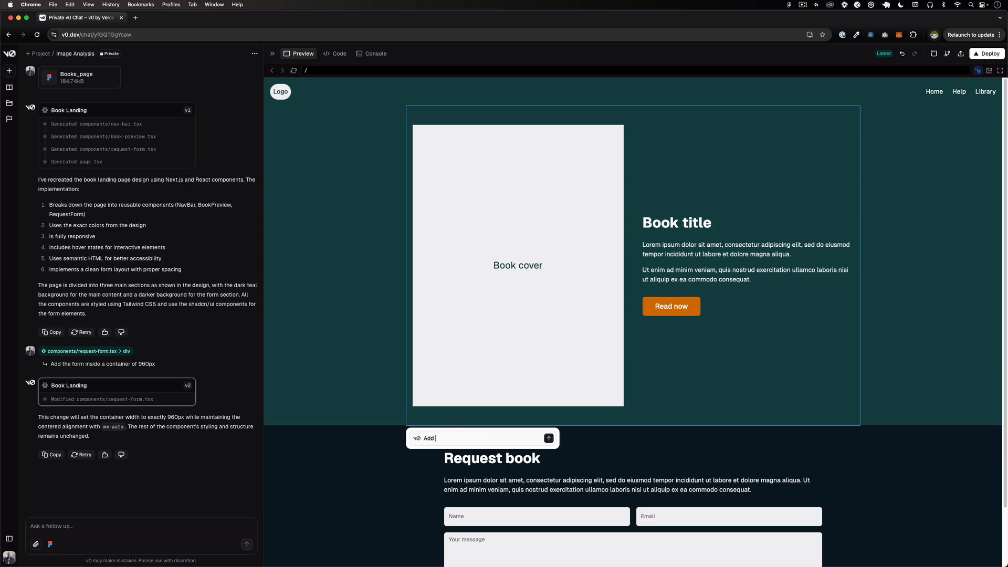
text(this)
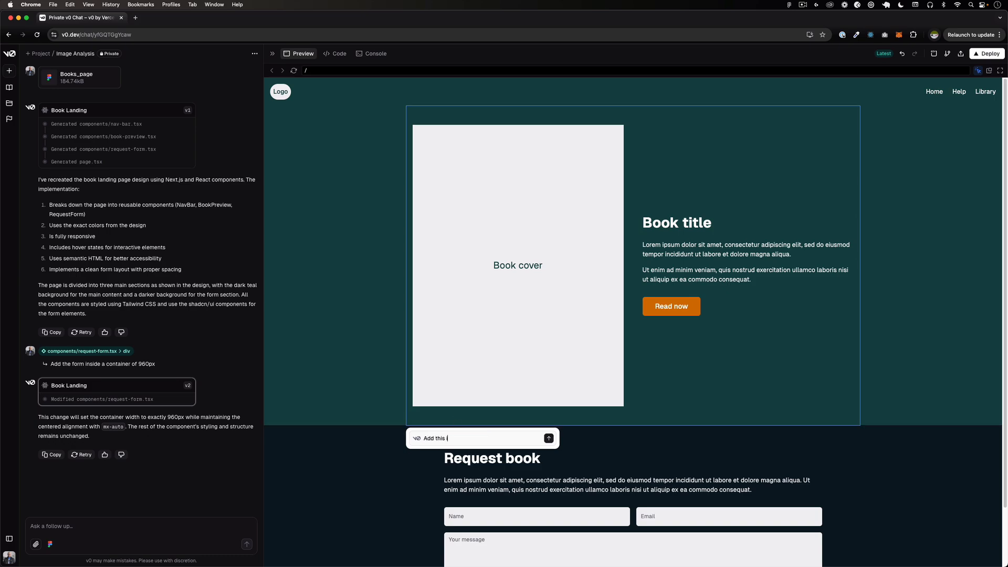
text(inside a container t)
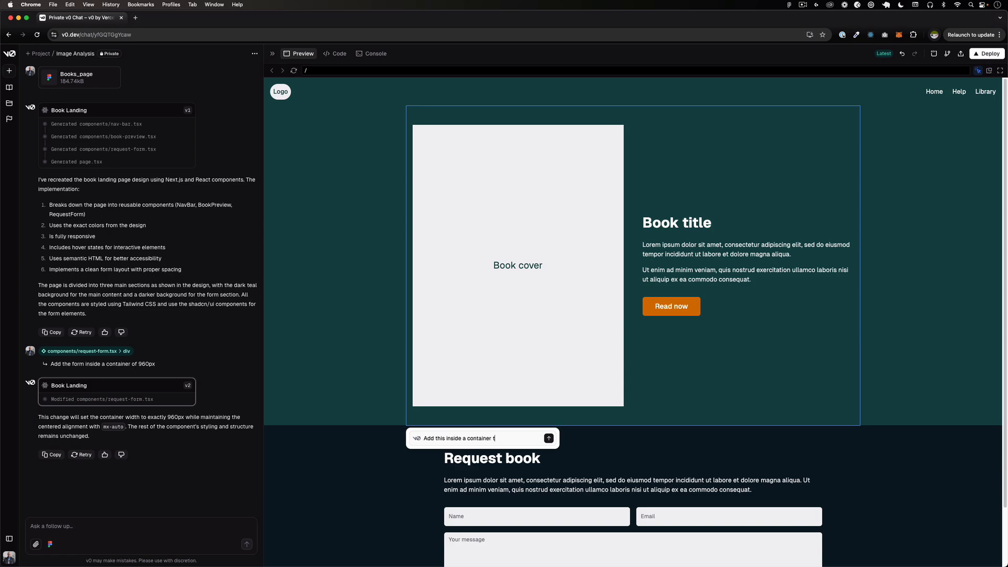
text(hat is 960)
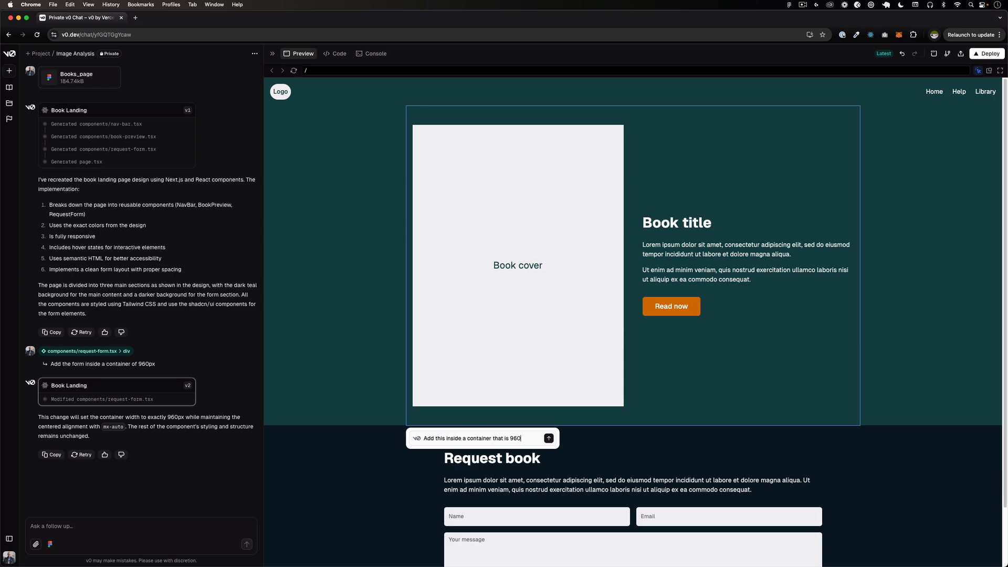
text(px)
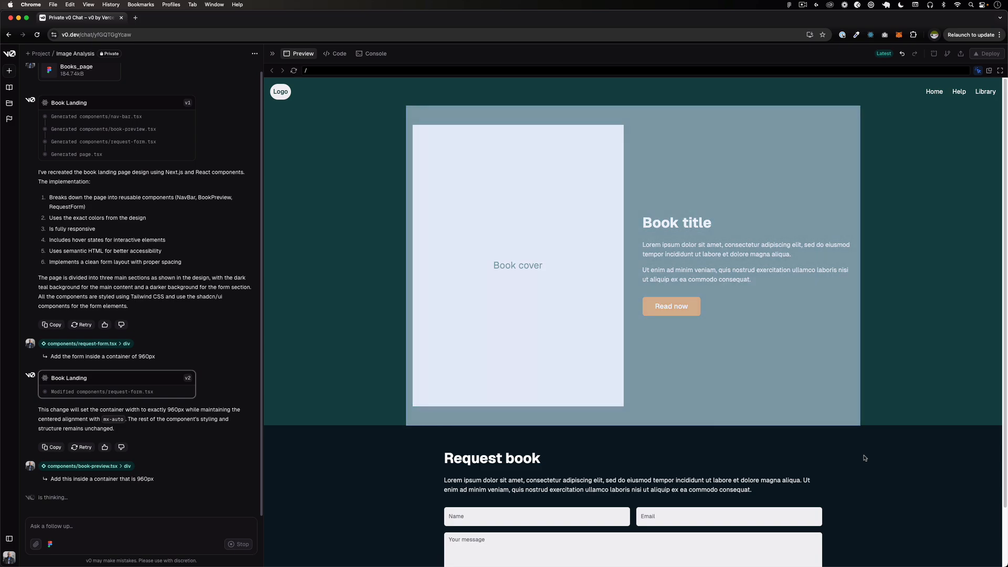
Watch book-preview.tsx update, then view the narrowed, centred cover and title section.
click(338, 53)
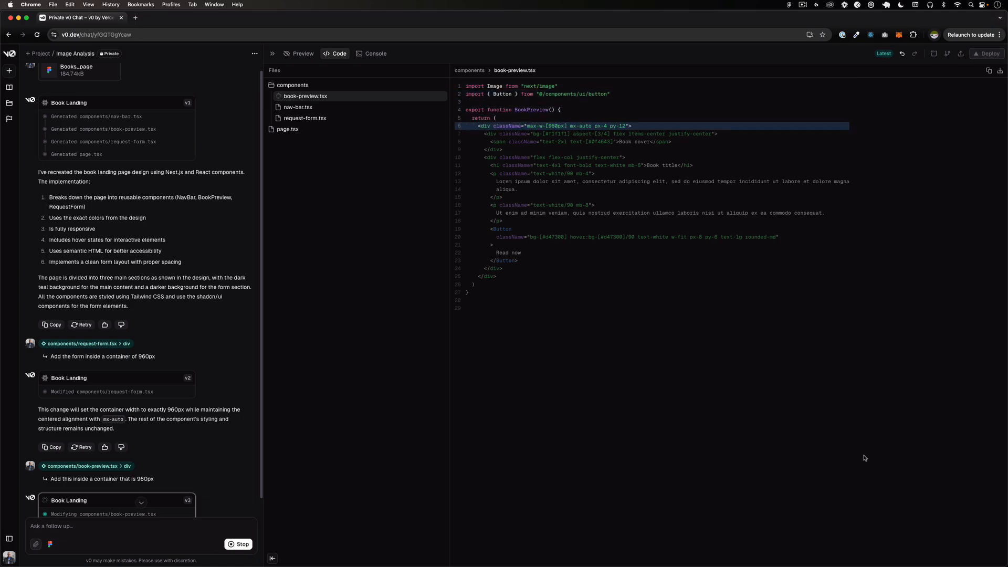
click(302, 53)
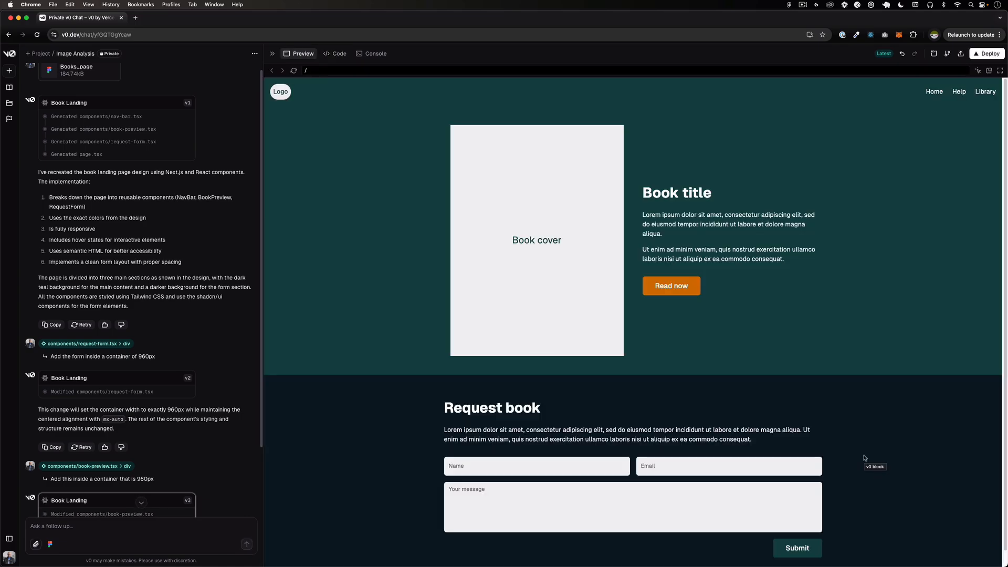
scroll(down, 3)
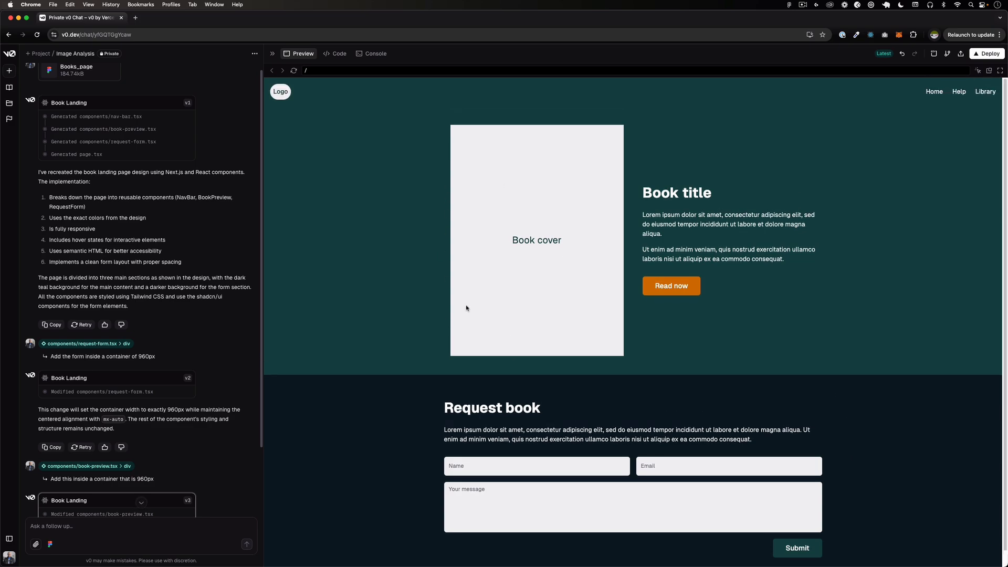
mouse_move(474, 164)
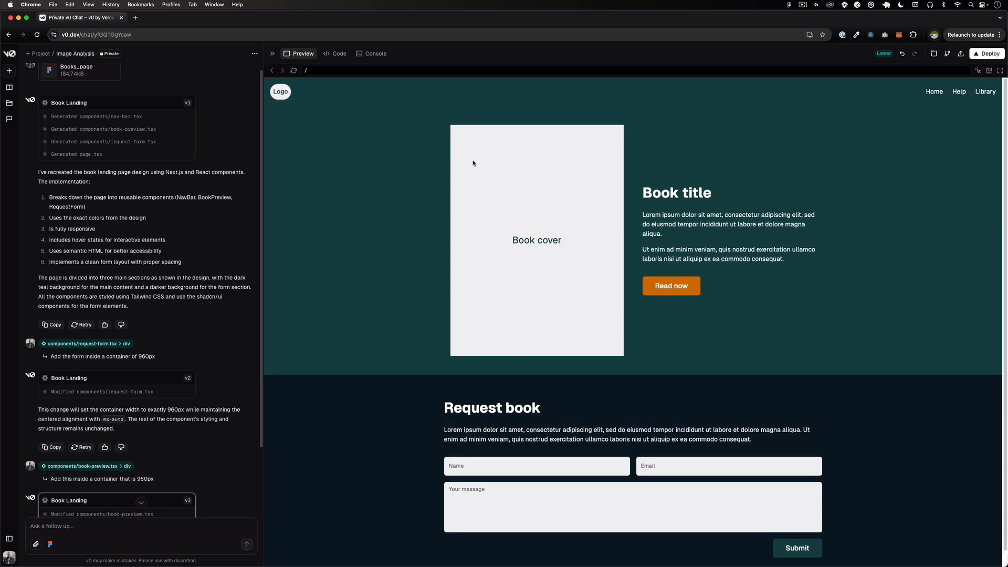
mouse_move(332, 297)
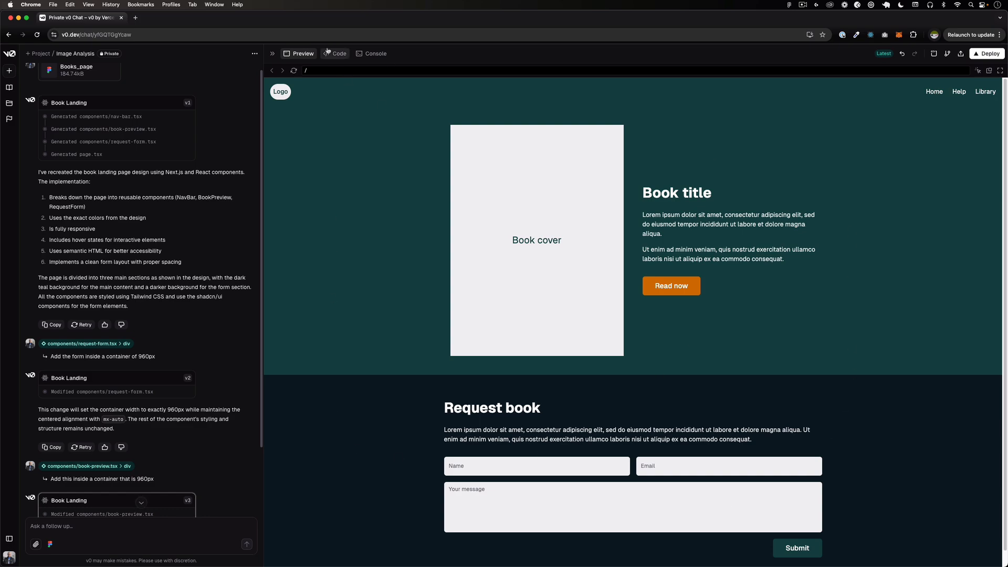
Check the max-w-[960px] container in book-preview.tsx and request-form.tsx code.
click(334, 54)
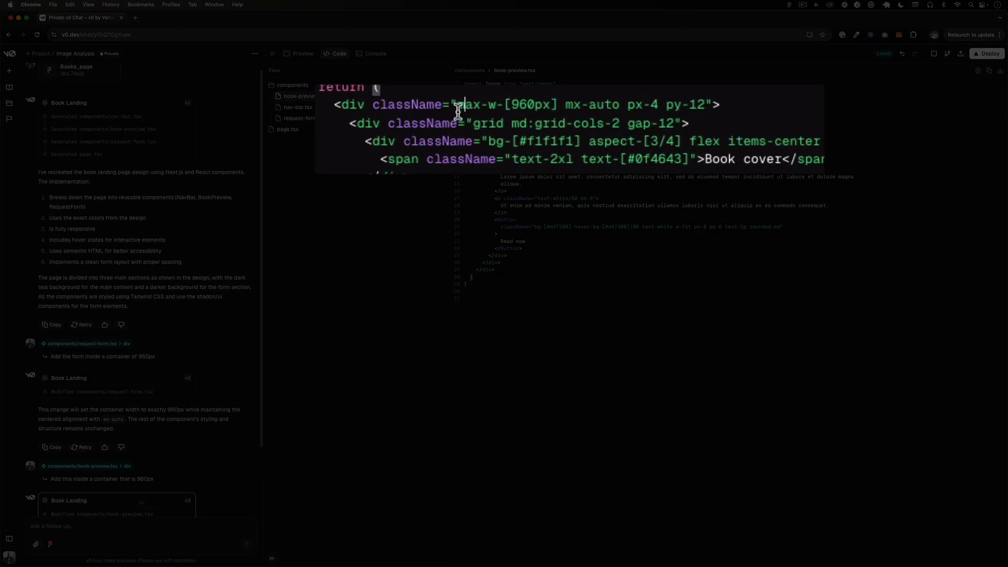
drag(458, 103, 552, 104)
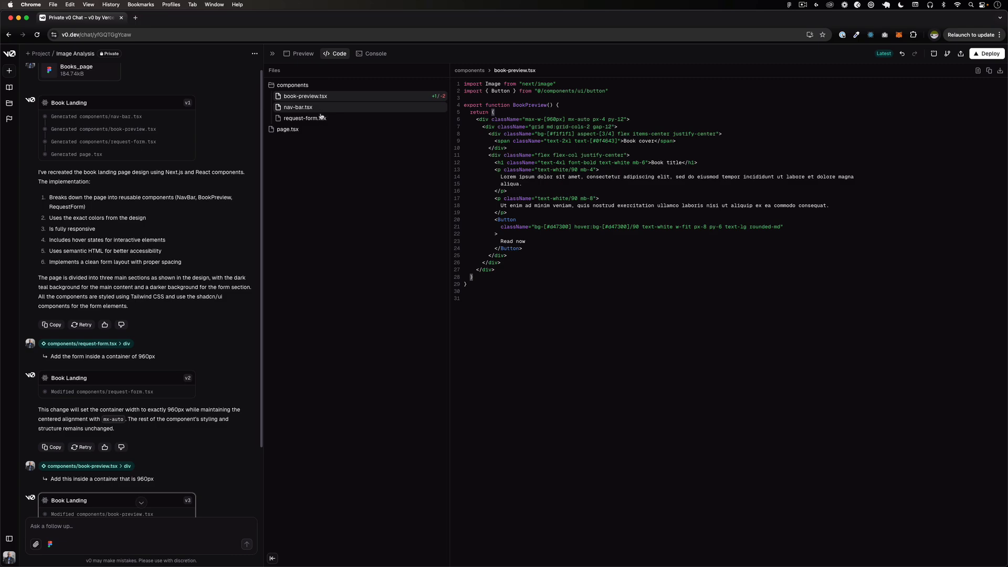
click(304, 118)
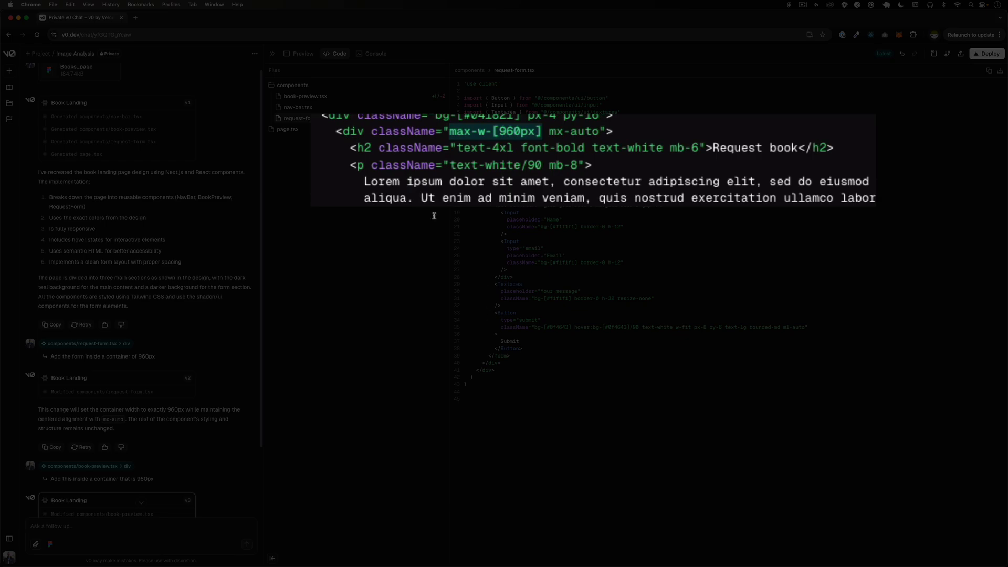
click(304, 96)
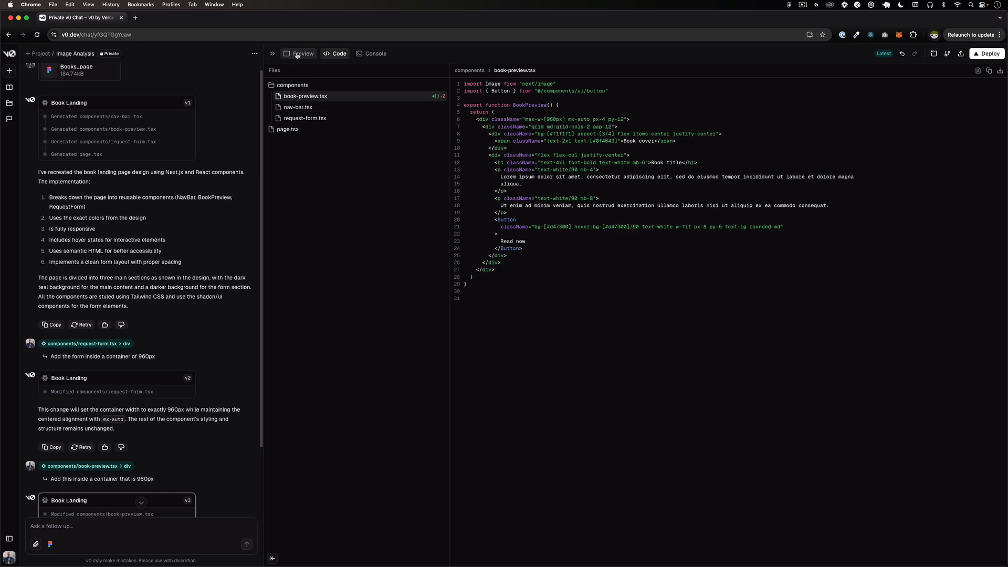
Review the previewed landing page with book section and request form at 960px.
click(298, 53)
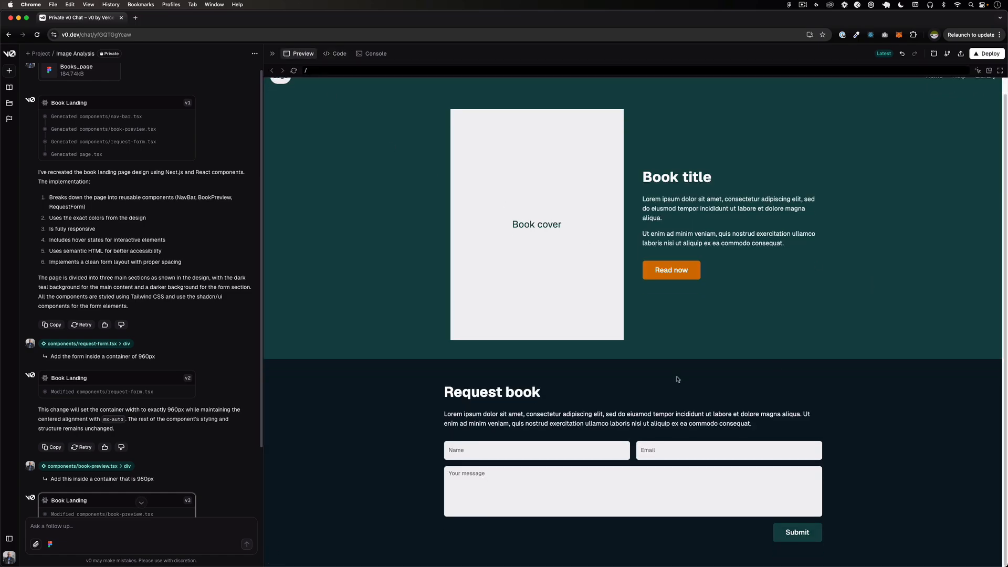
text(dfg)
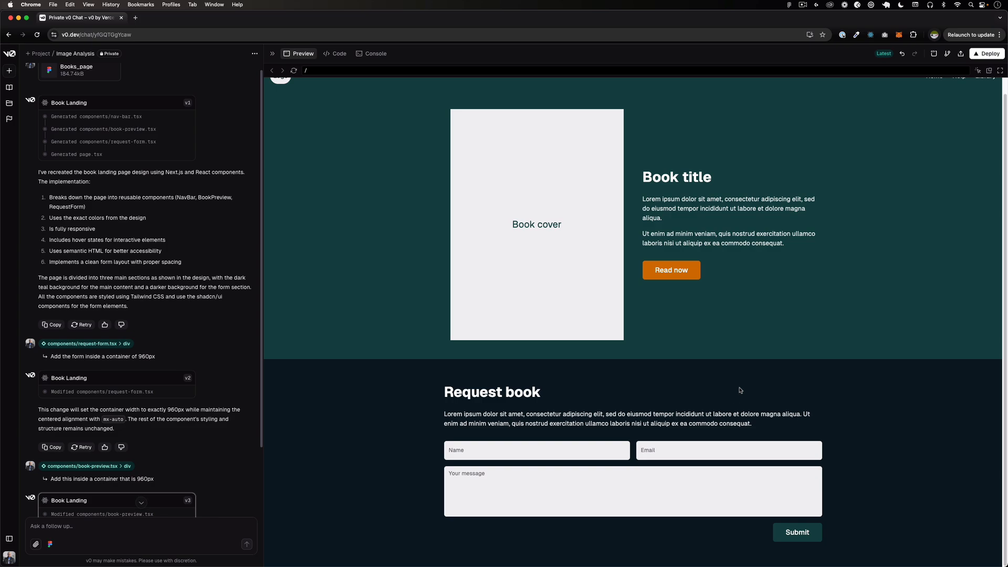
mouse_move(716, 515)
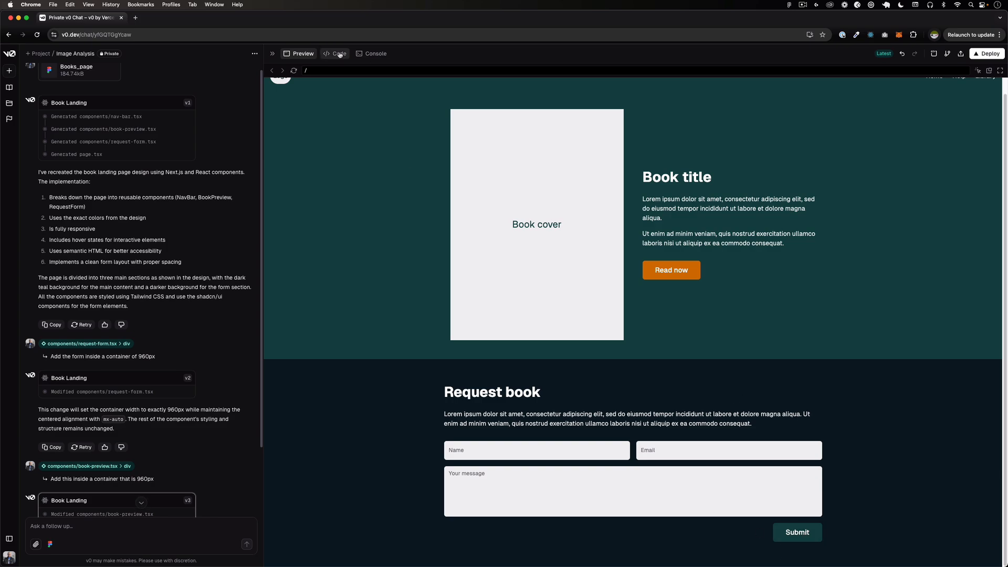
scroll(down, 3)
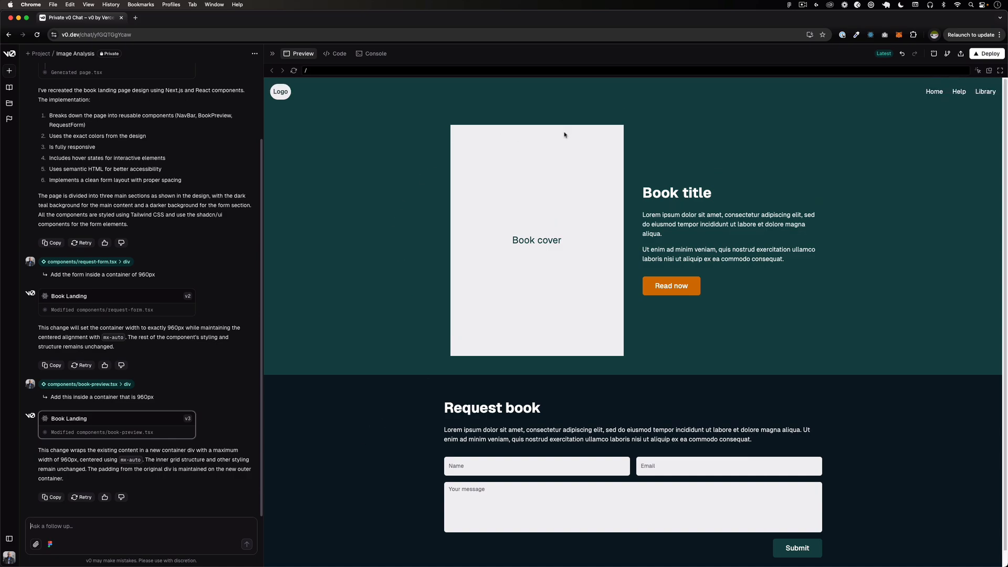
mouse_move(300, 108)
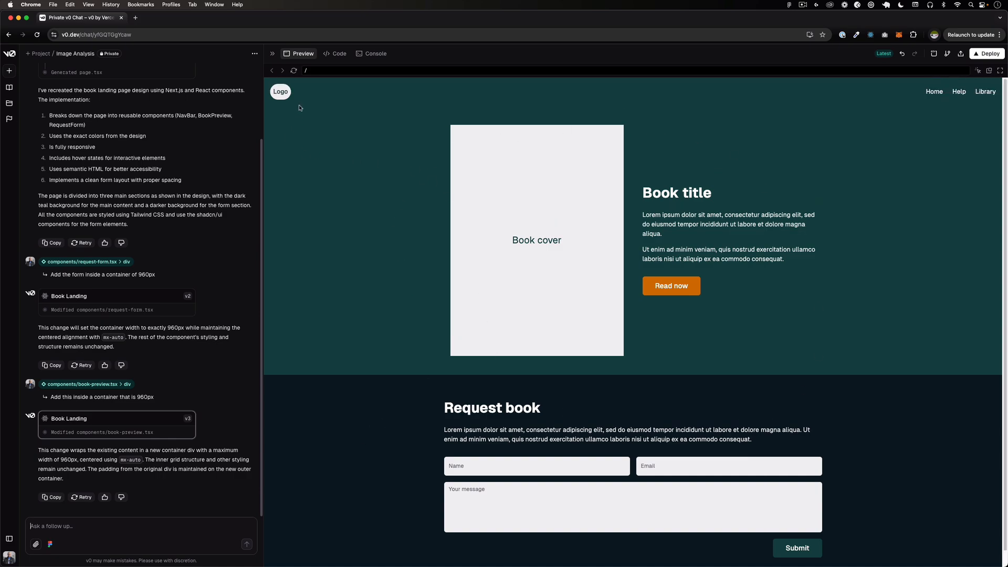
mouse_move(525, 264)
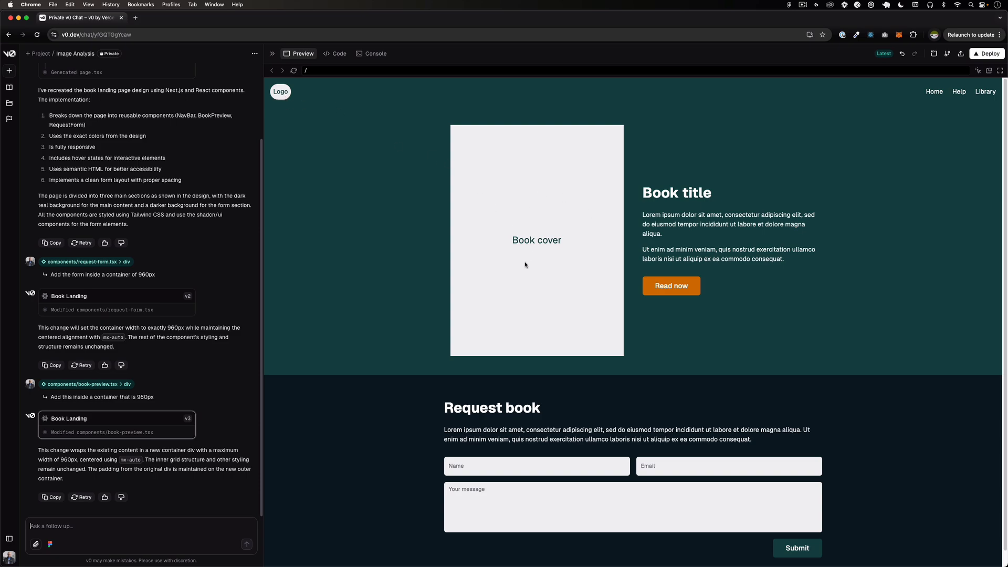
mouse_move(661, 147)
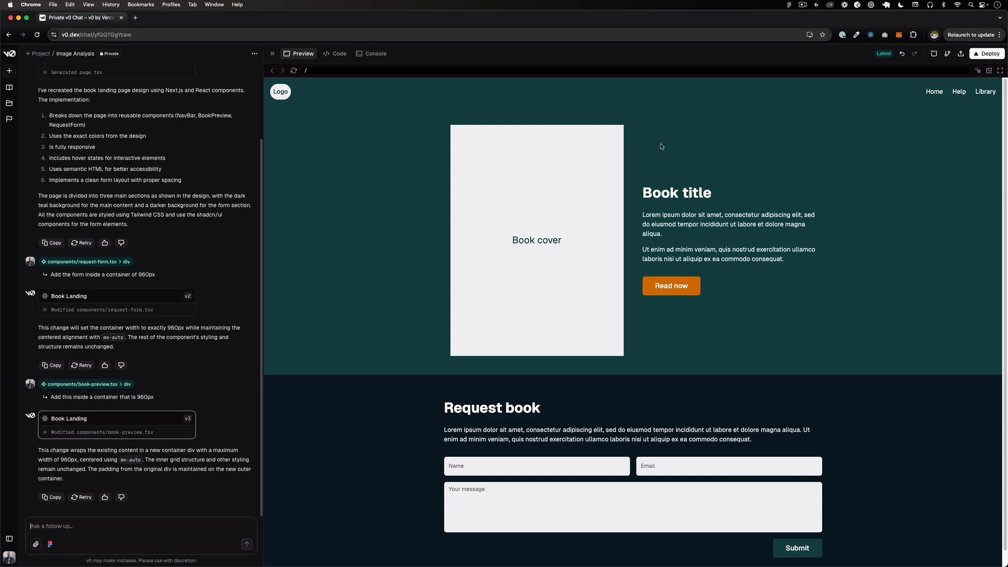
mouse_move(910, 93)
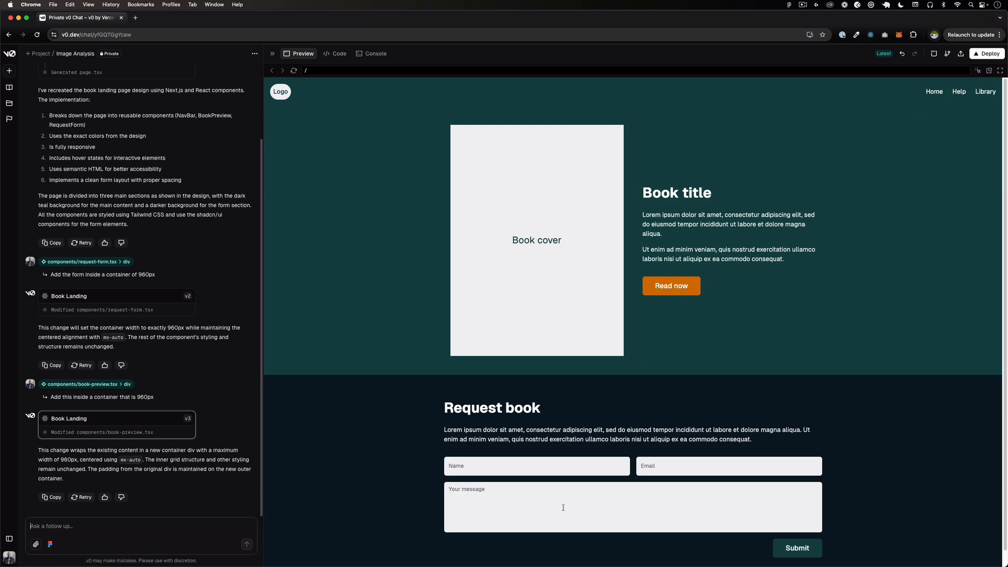
mouse_move(840, 299)
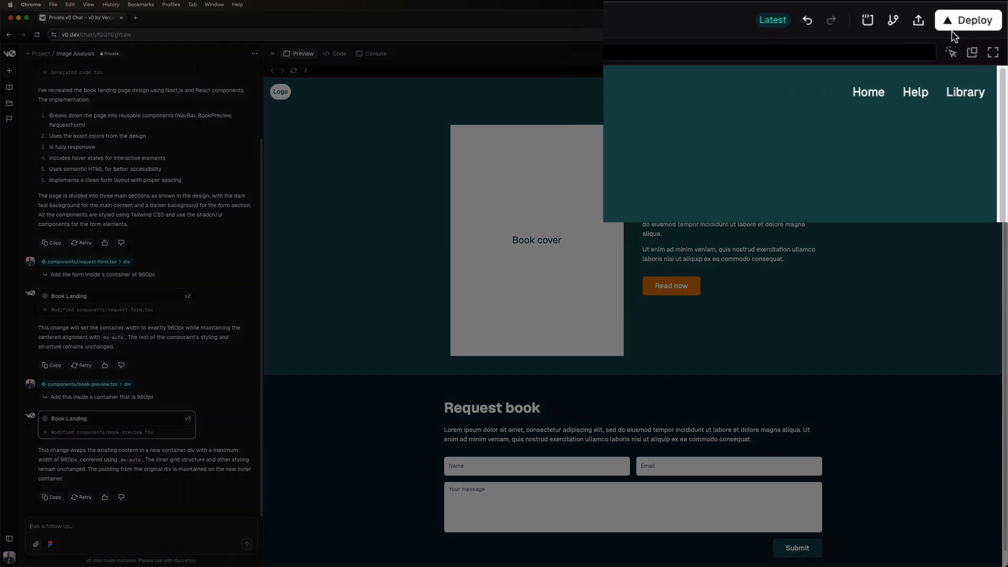
click(968, 19)
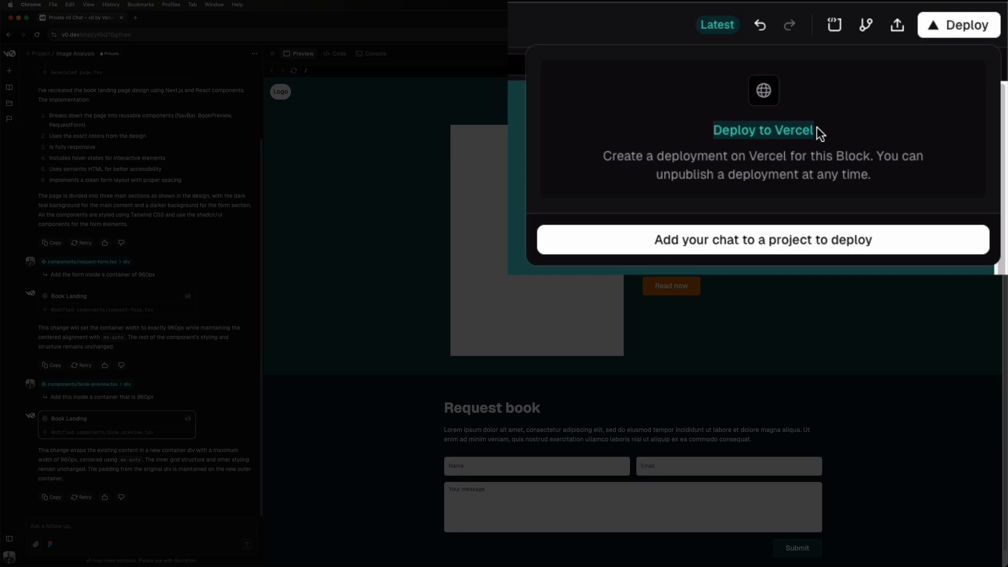
mouse_move(653, 250)
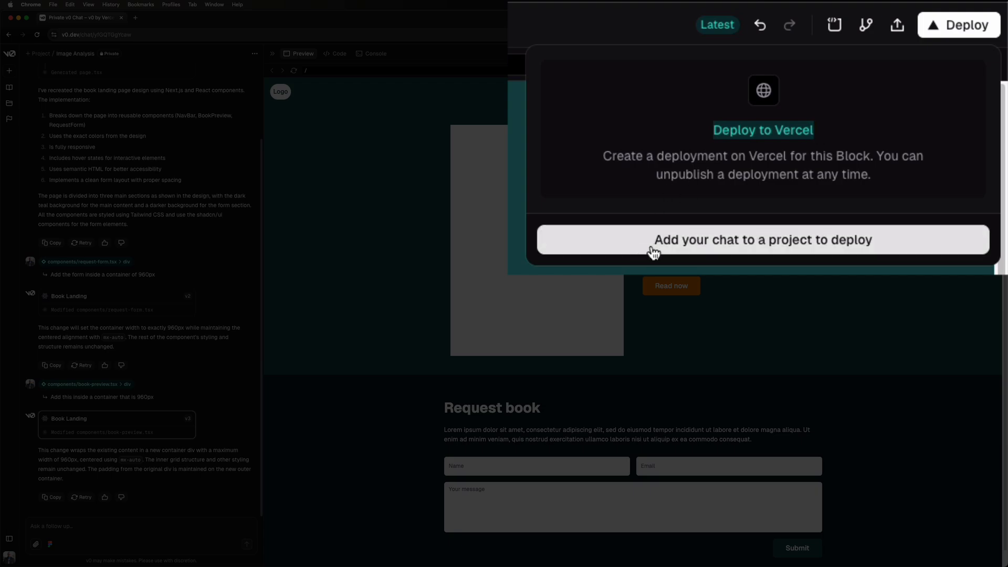
mouse_move(779, 244)
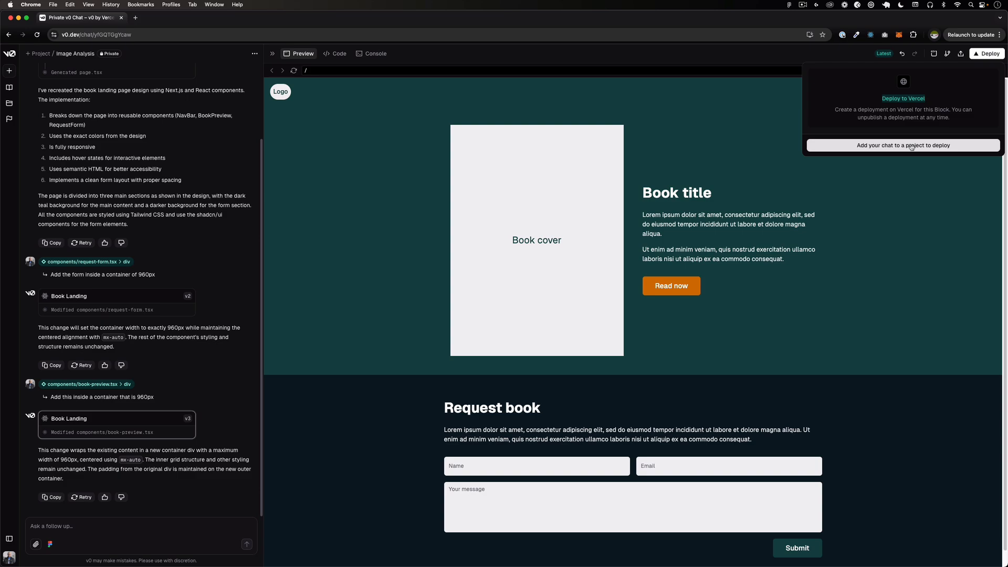
Add the book landing chat to a new project named 'My book'.
click(903, 145)
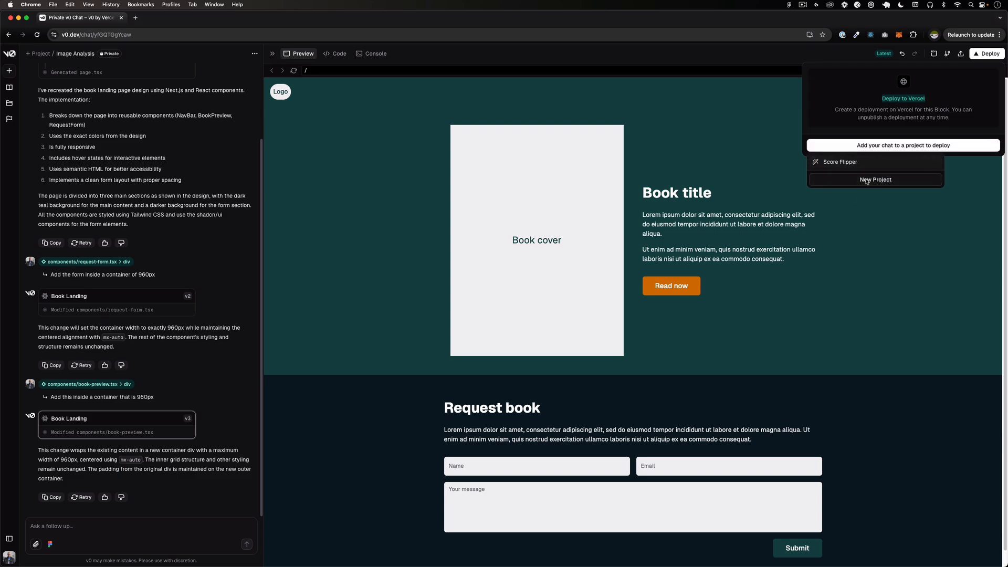
mouse_move(831, 163)
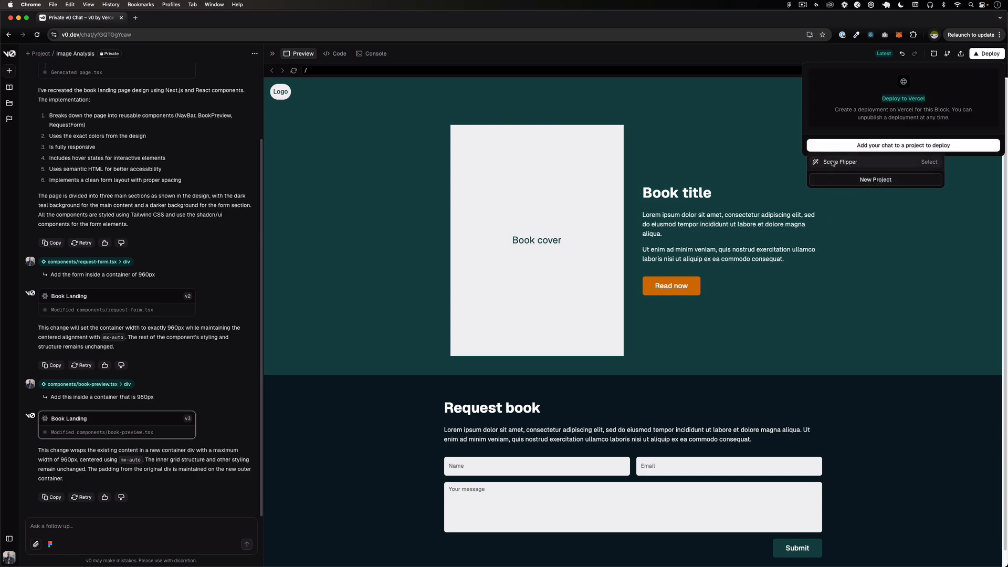
click(874, 180)
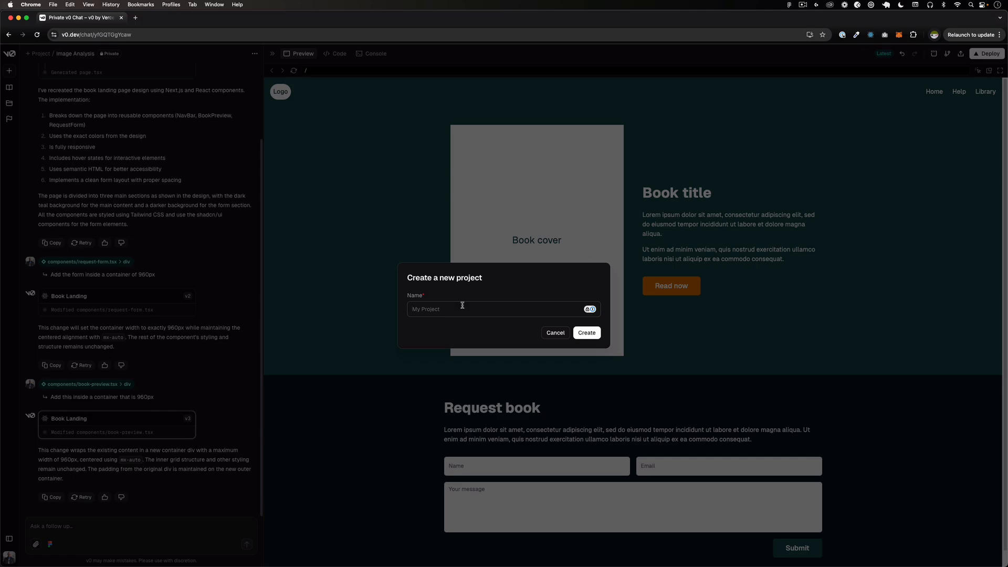
text(My)
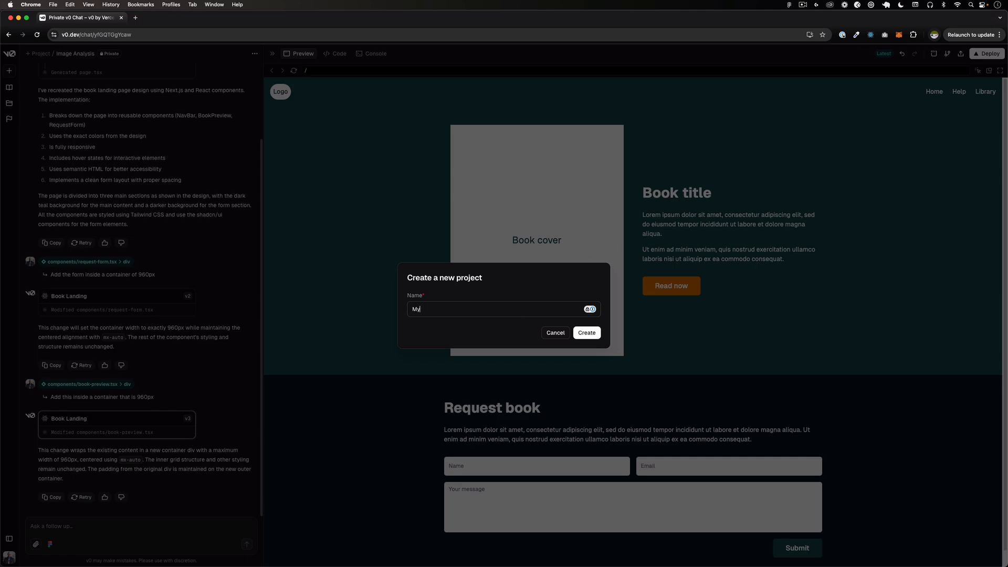
text(book)
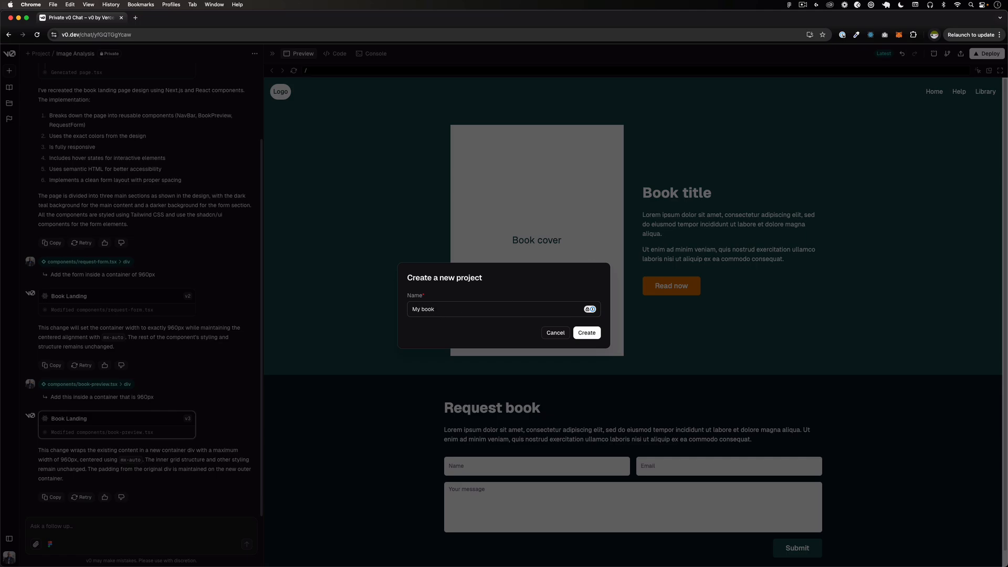
click(587, 333)
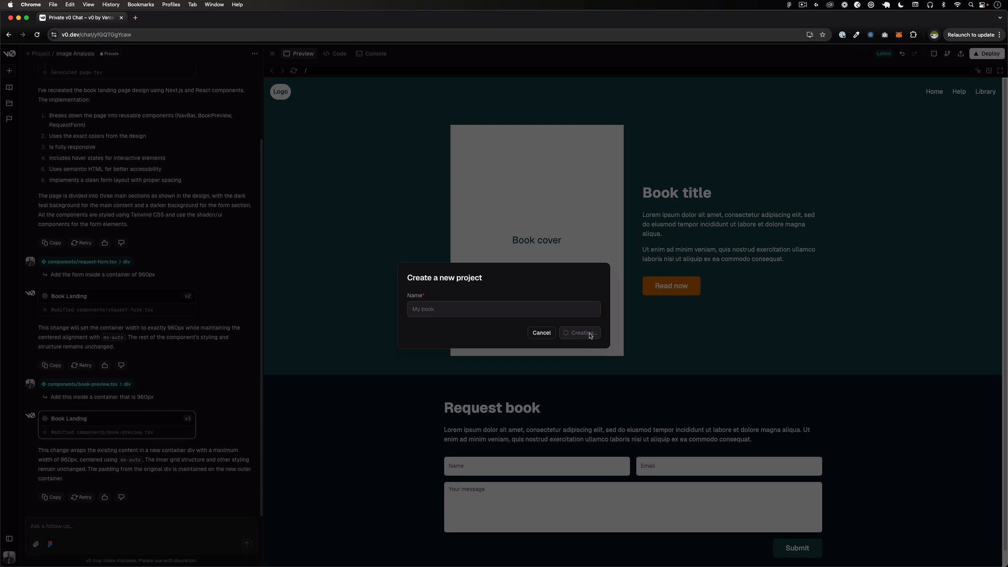
click(580, 333)
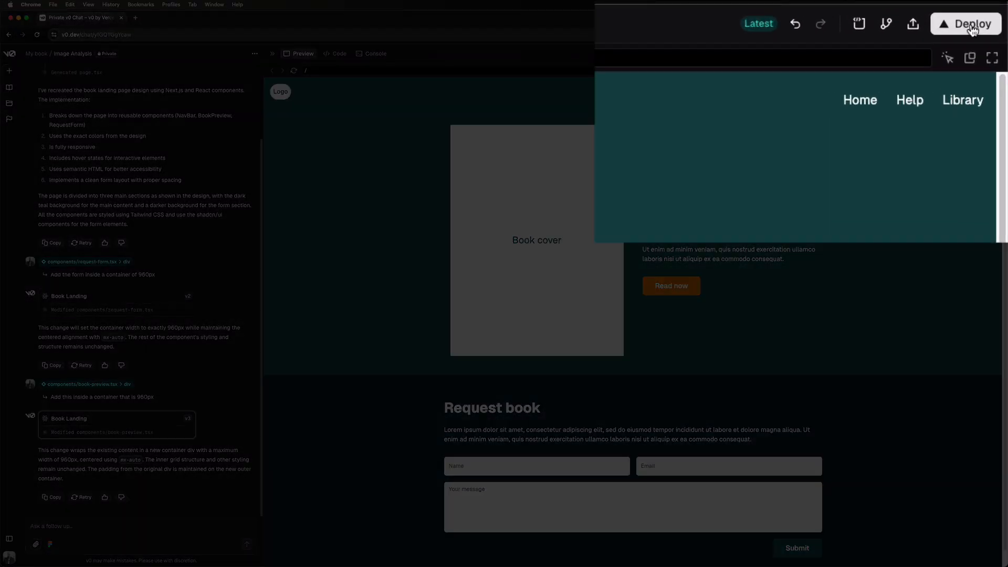
Deploy the landing page to Vercel and reopen its Ready deployment status.
click(965, 23)
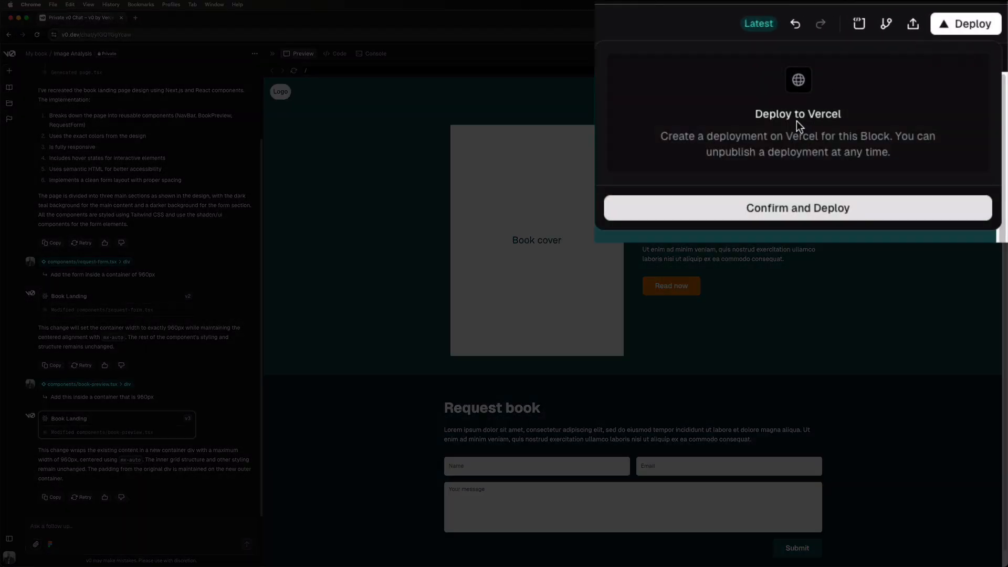
mouse_move(829, 198)
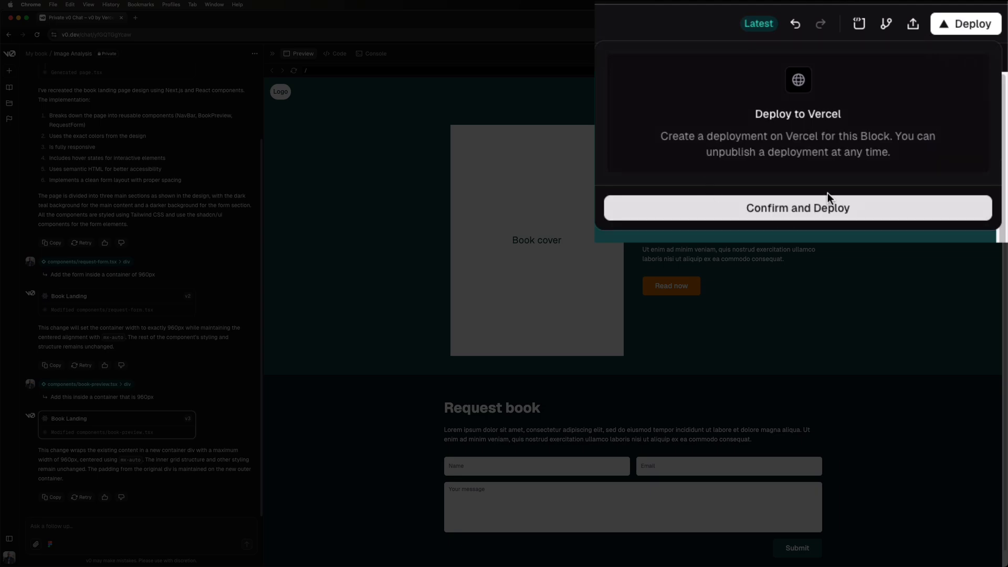
mouse_move(827, 176)
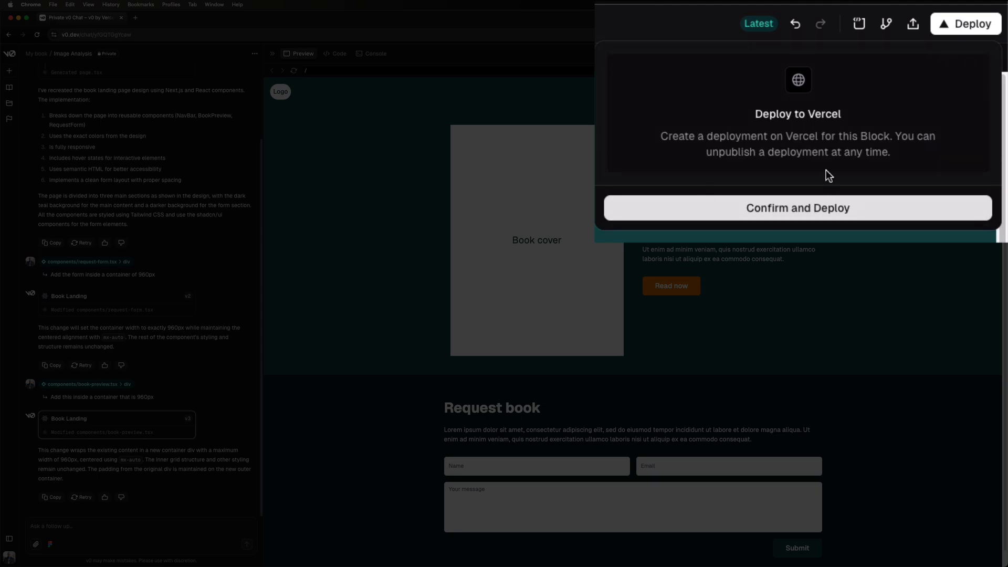
click(798, 208)
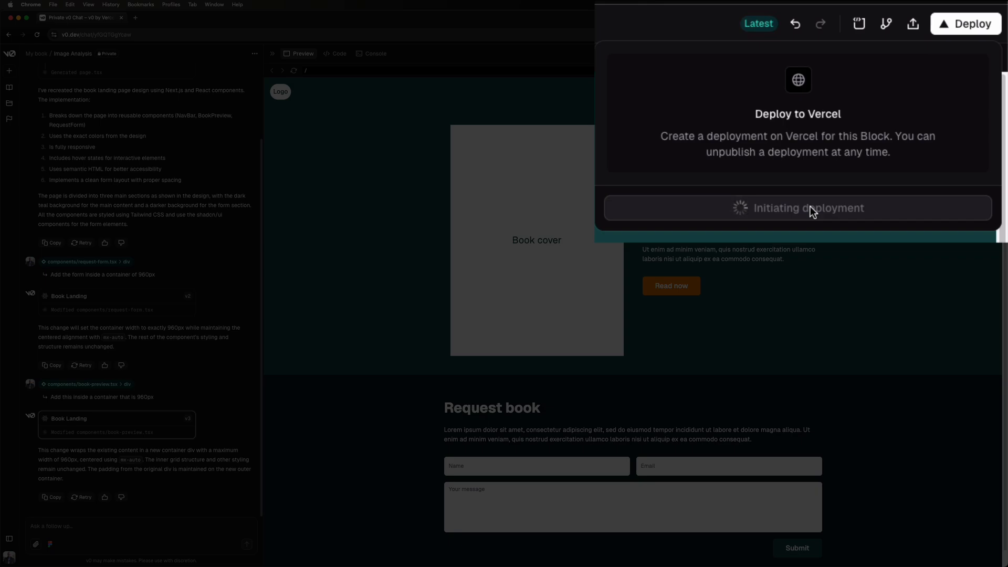
click(809, 208)
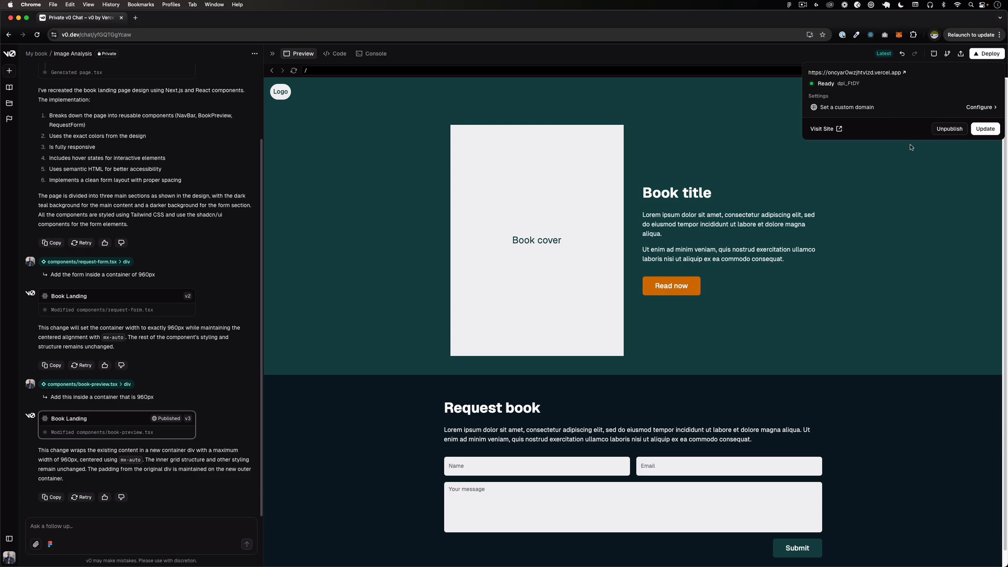
mouse_move(360, 79)
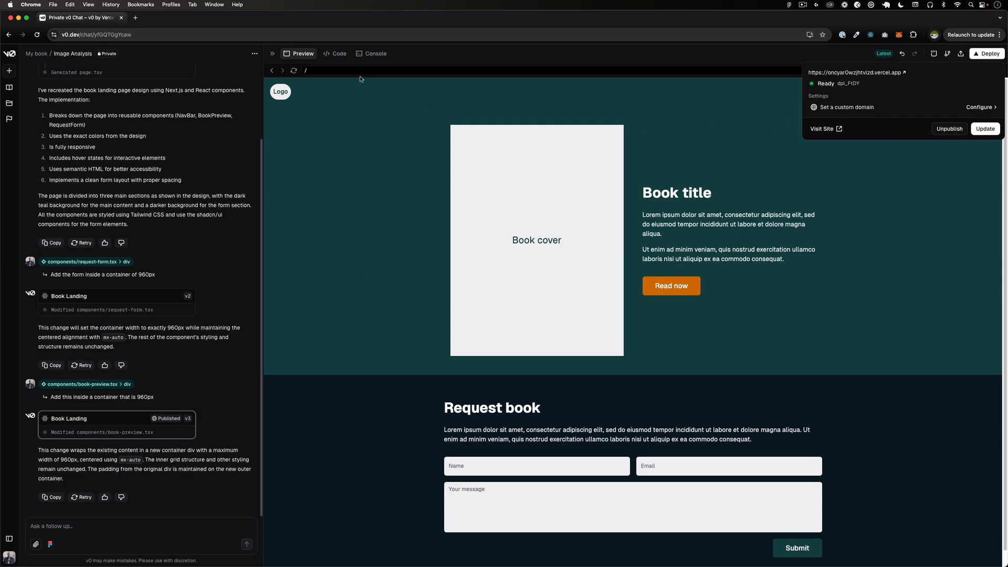
click(483, 142)
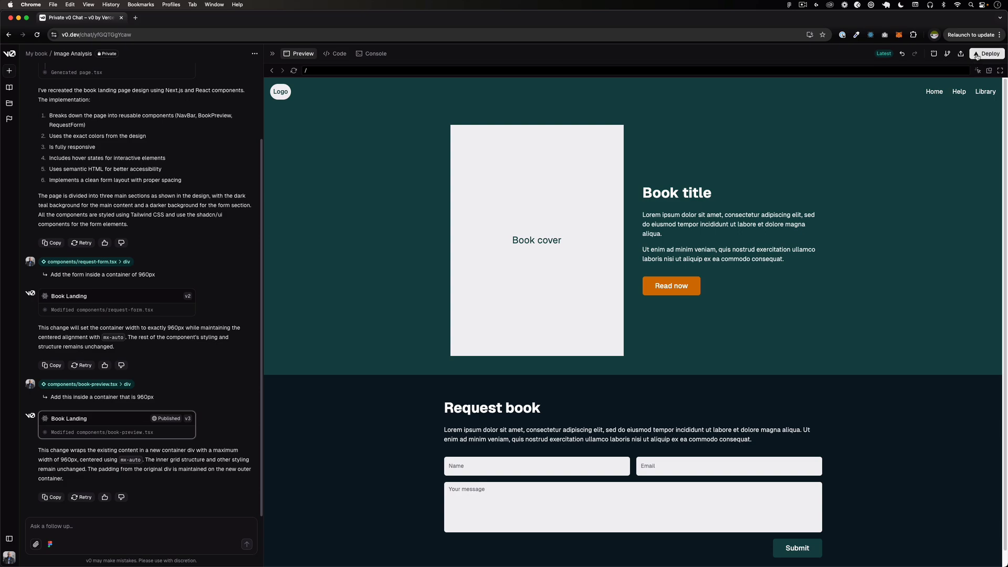
click(992, 53)
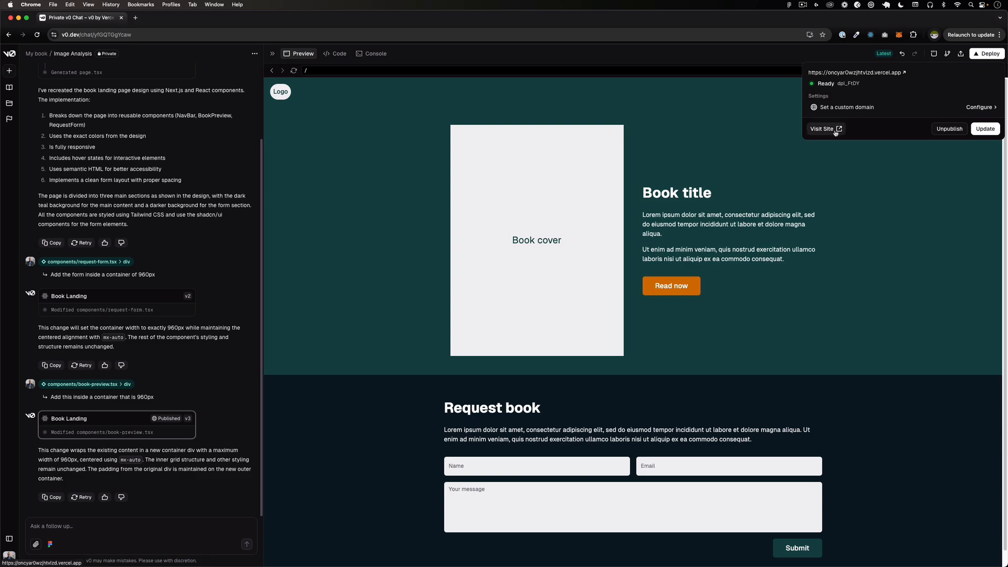
Open the live site and check its vercel.app address in Chrome.
click(822, 129)
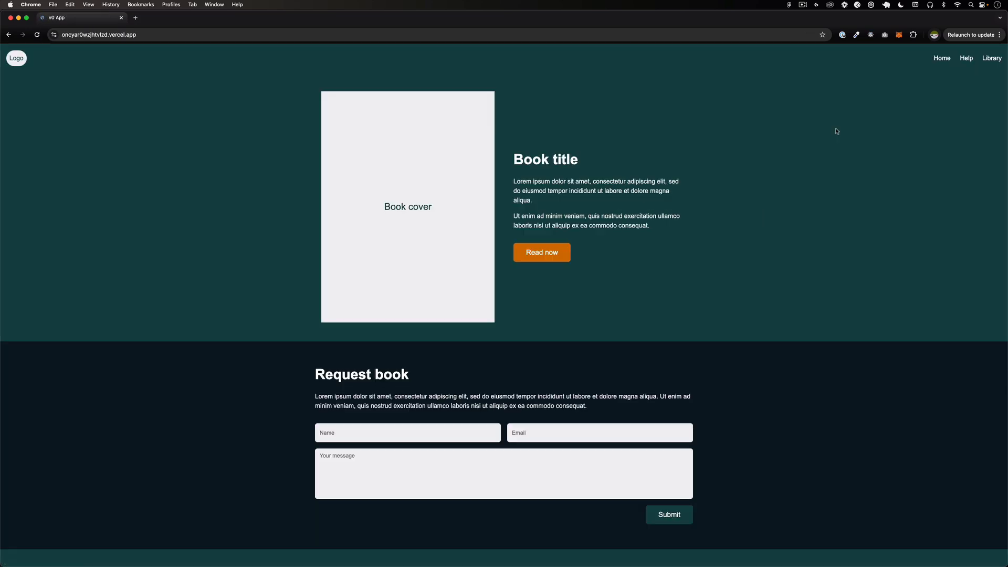
mouse_move(864, 199)
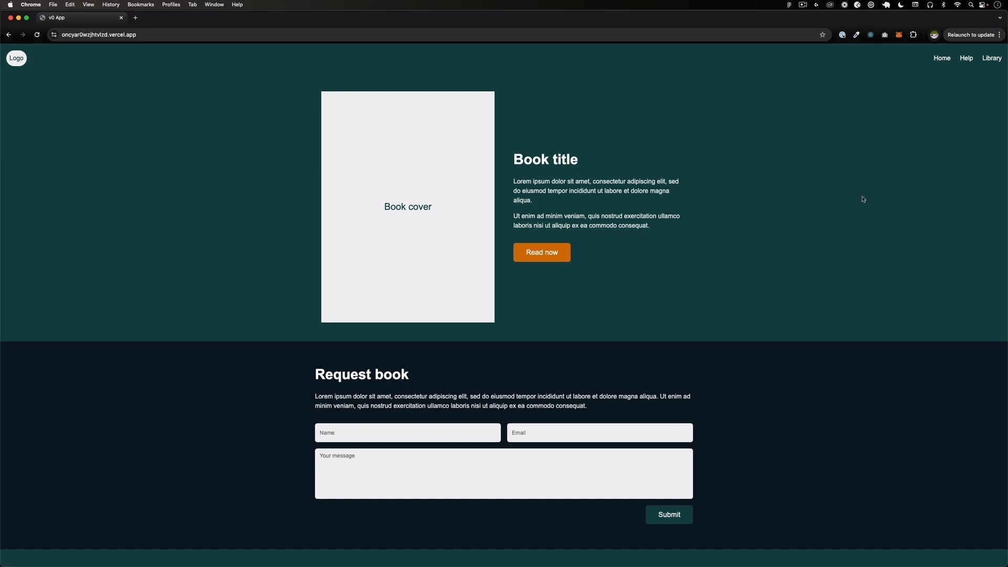
mouse_move(561, 254)
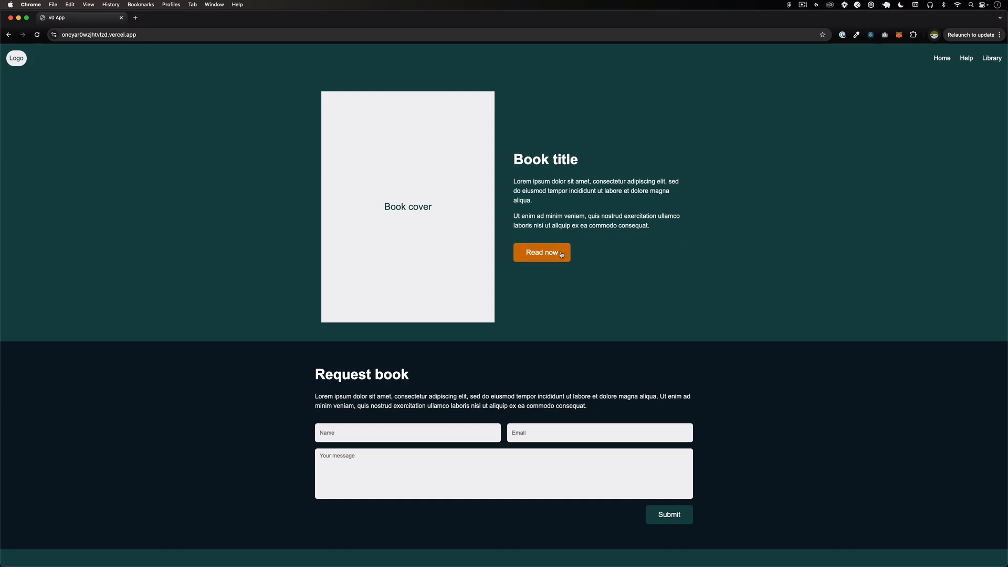
mouse_move(540, 157)
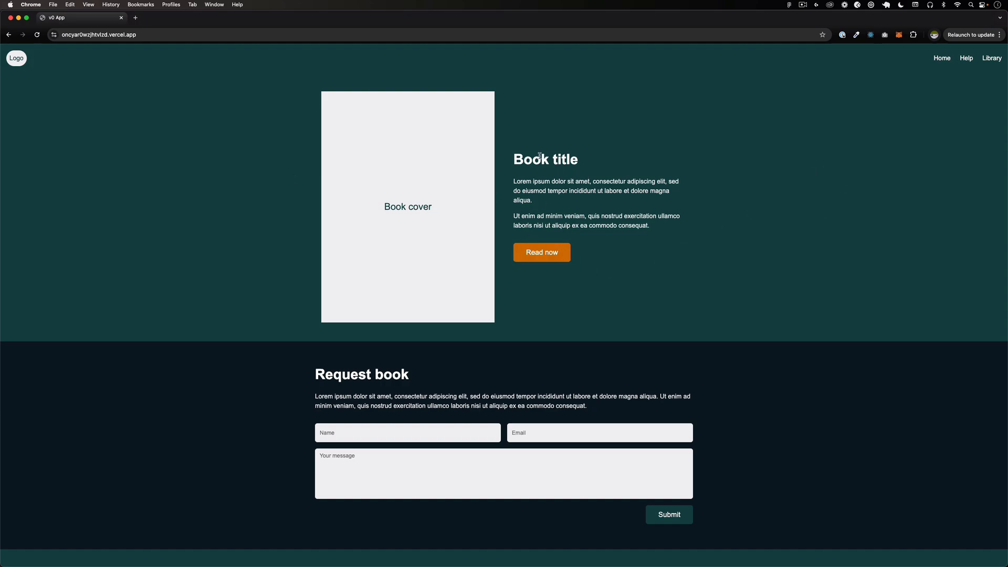
mouse_move(753, 301)
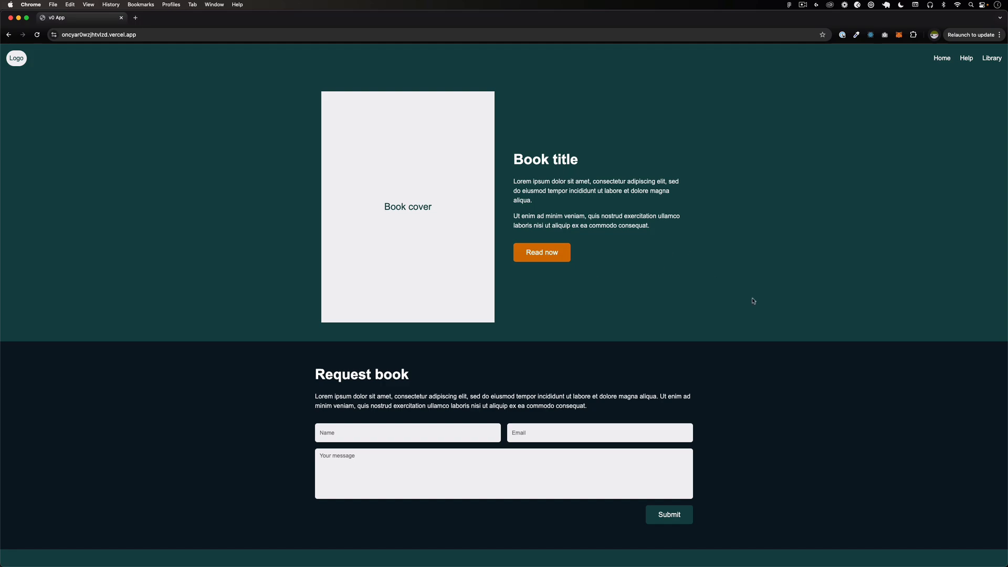
click(99, 34)
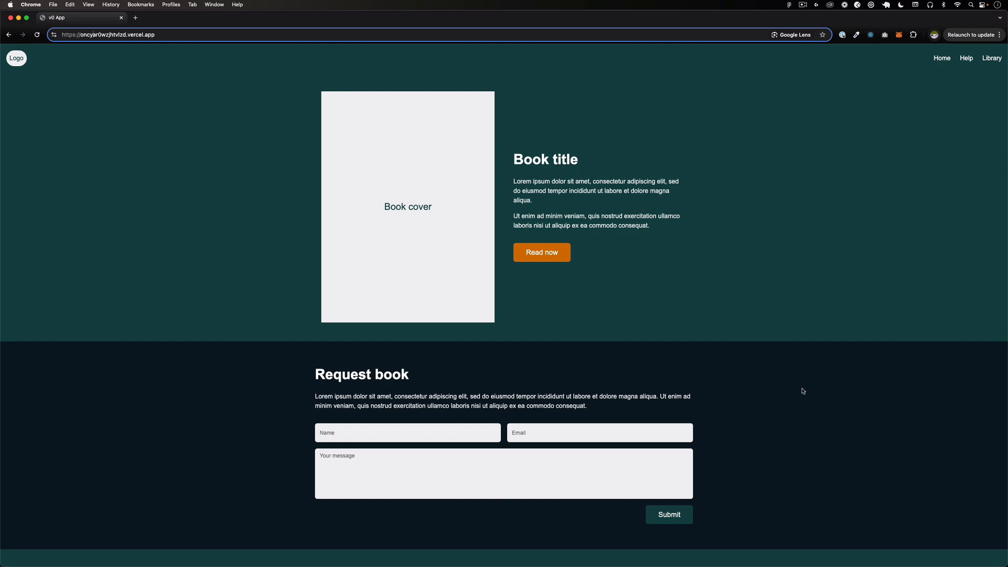
mouse_move(575, 261)
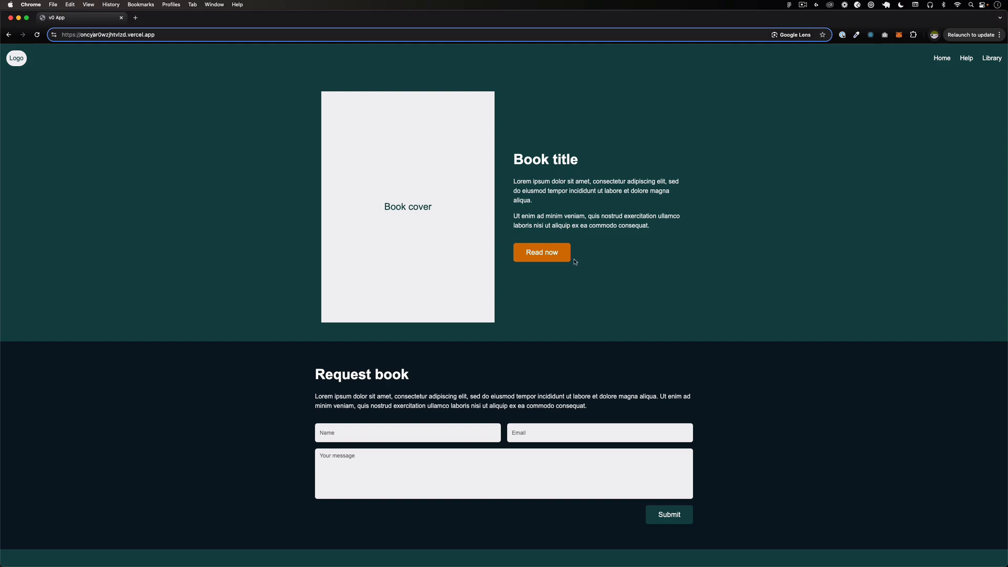
mouse_move(941, 63)
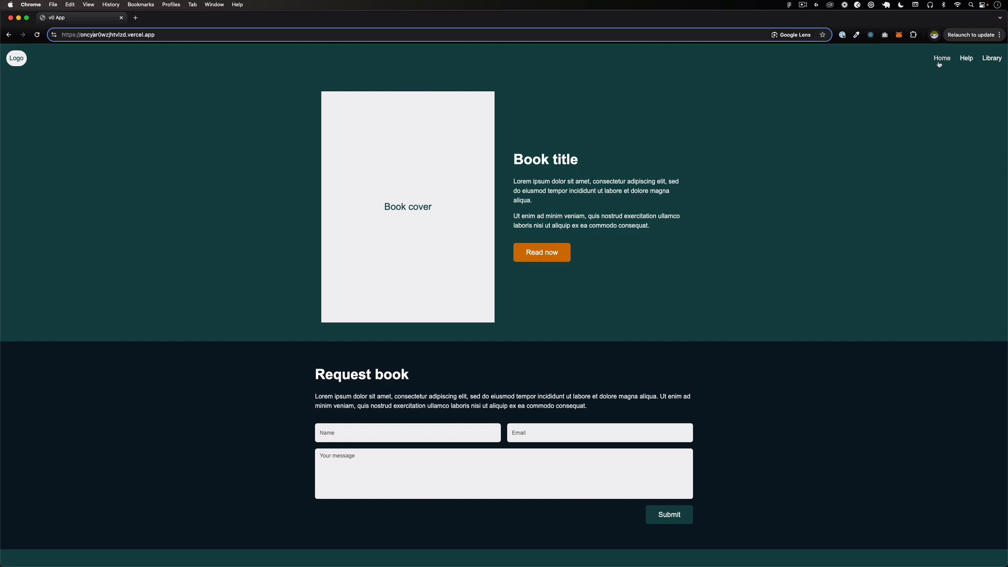
mouse_move(768, 296)
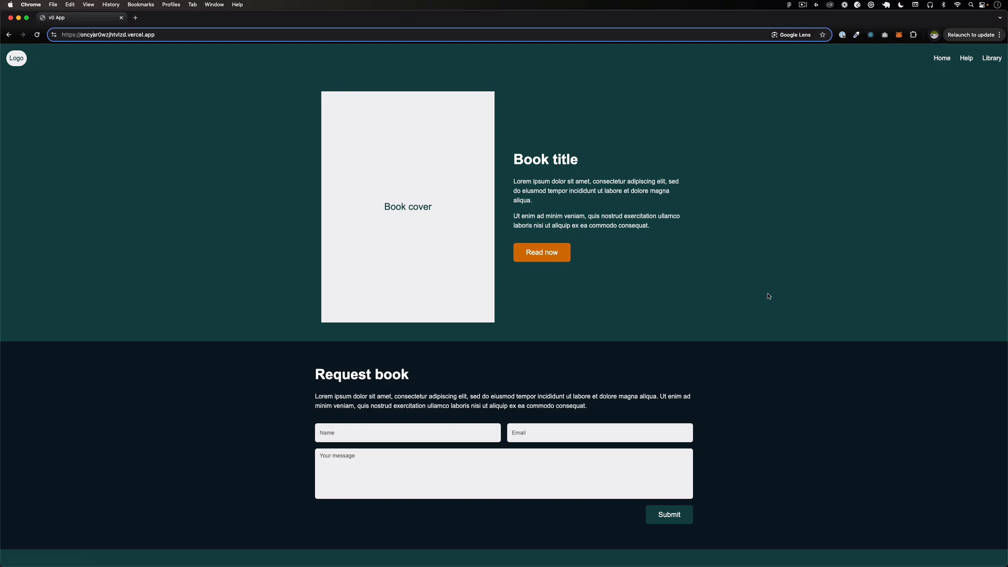